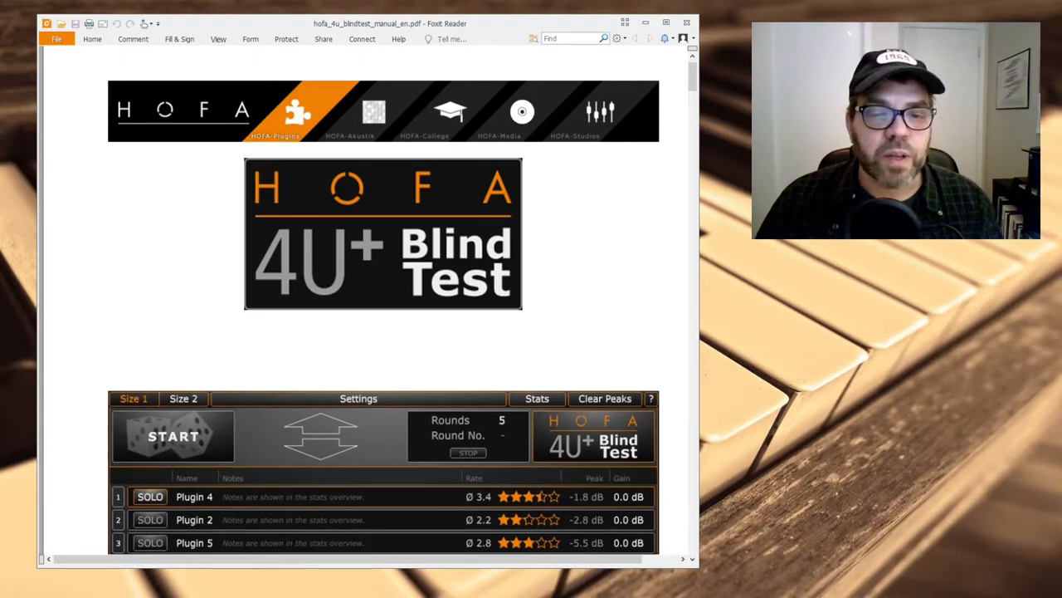
# - Scroll the HOFA 4U+ BlindTest manual from the cover page to the Introduction
pyautogui.scroll(-3)
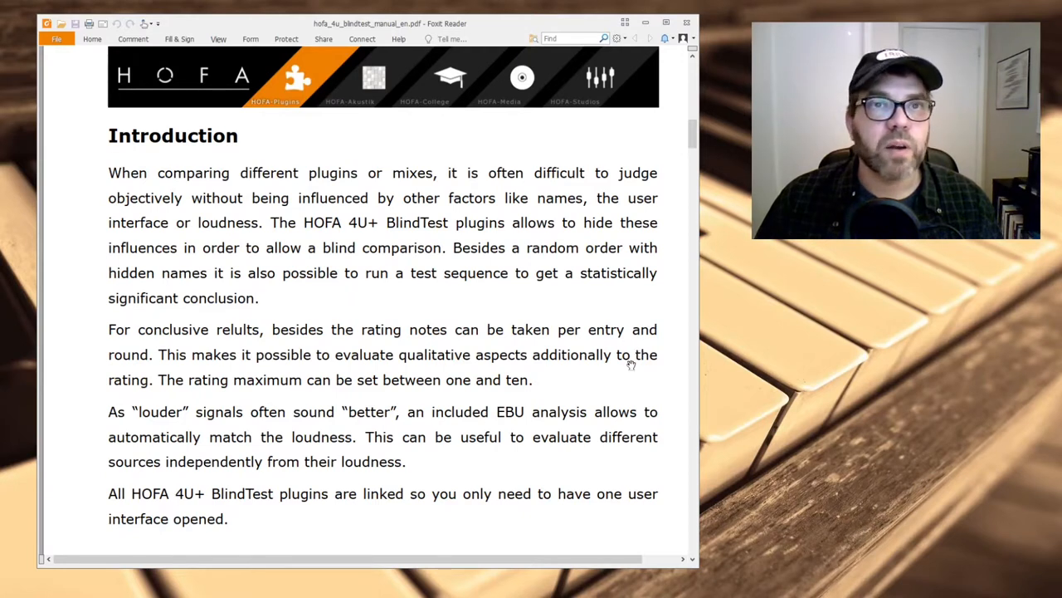
pyautogui.moveTo(632, 358)
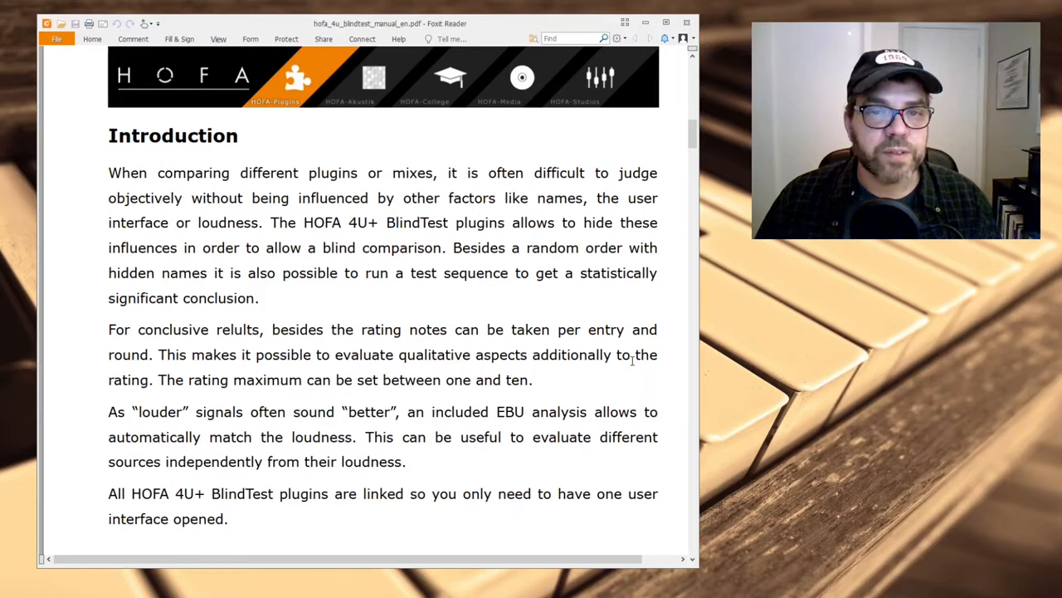
pyautogui.moveTo(627, 362)
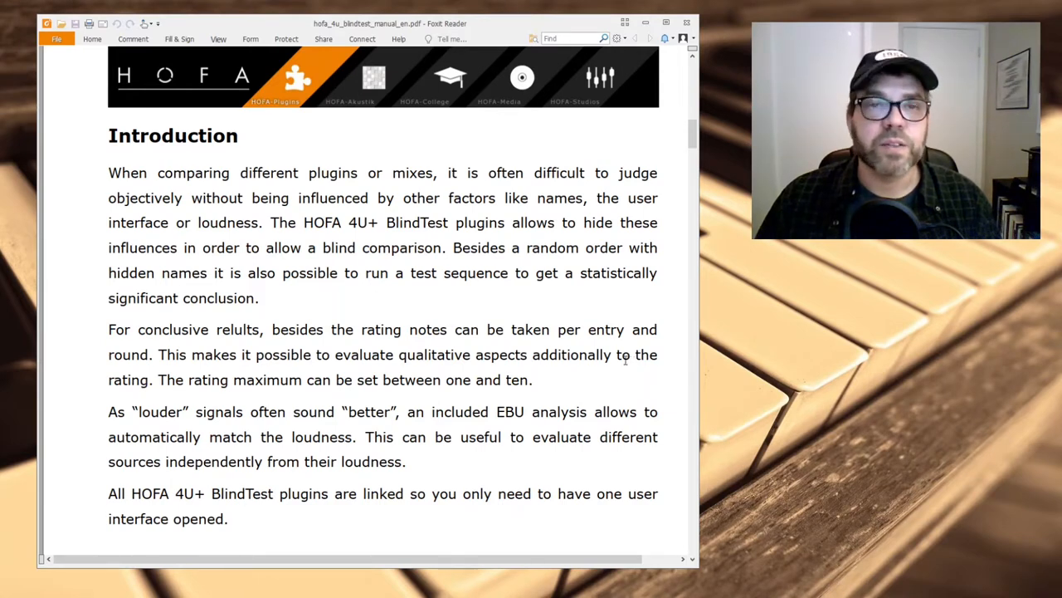
# - Scroll the manual past Installation to the Activation and Freeware Restrictions sections
pyautogui.scroll(-3)
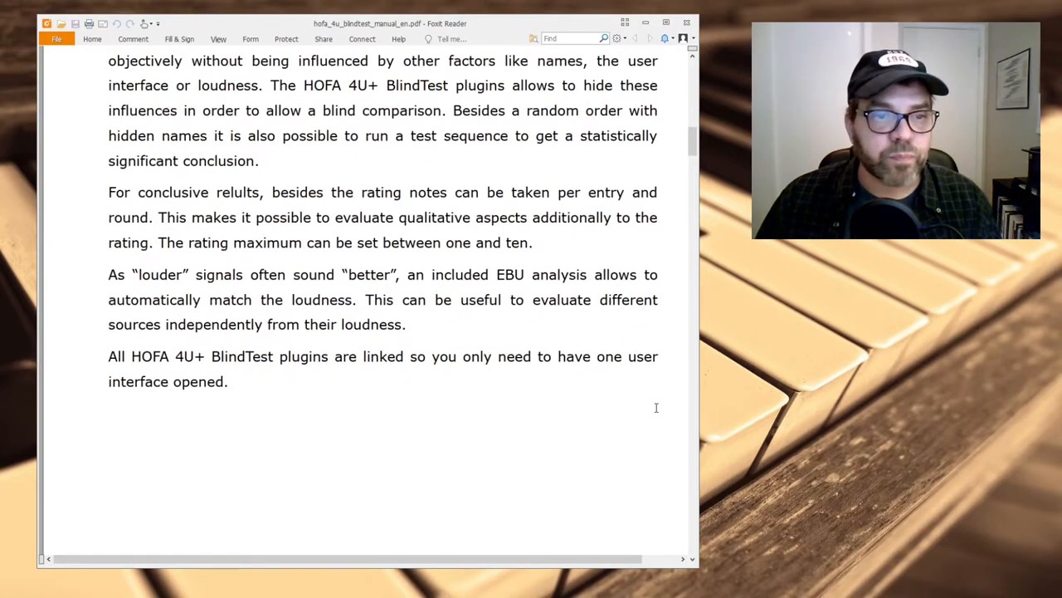
pyautogui.scroll(-3)
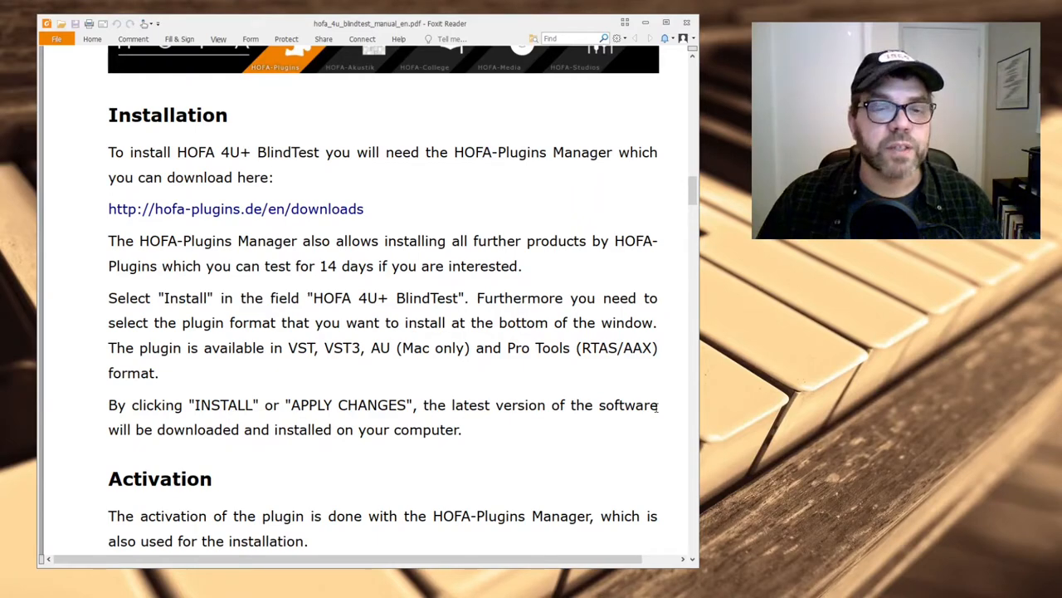
pyautogui.scroll(-3)
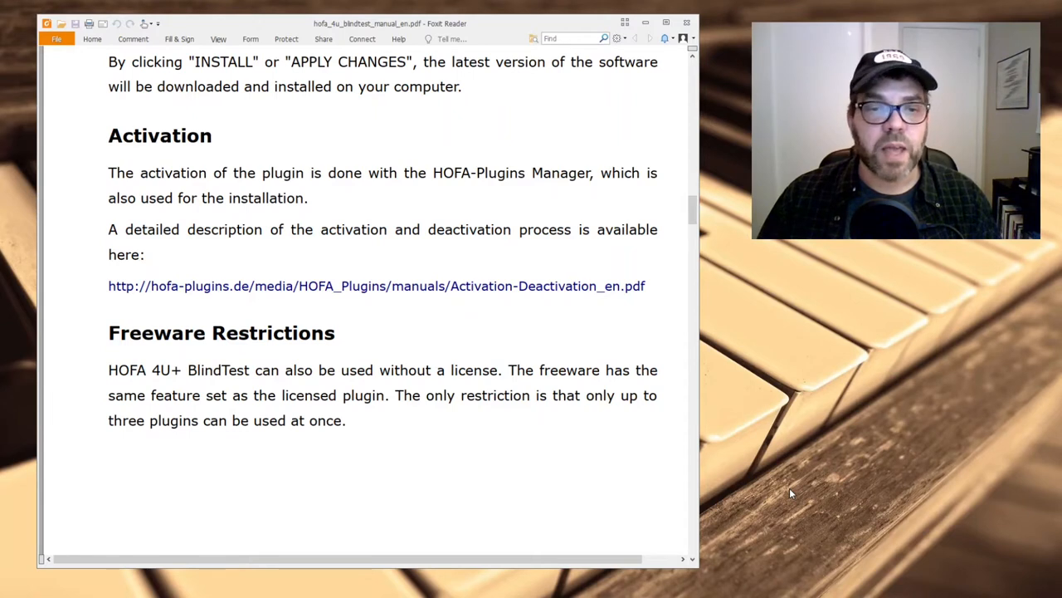
pyautogui.moveTo(658, 48)
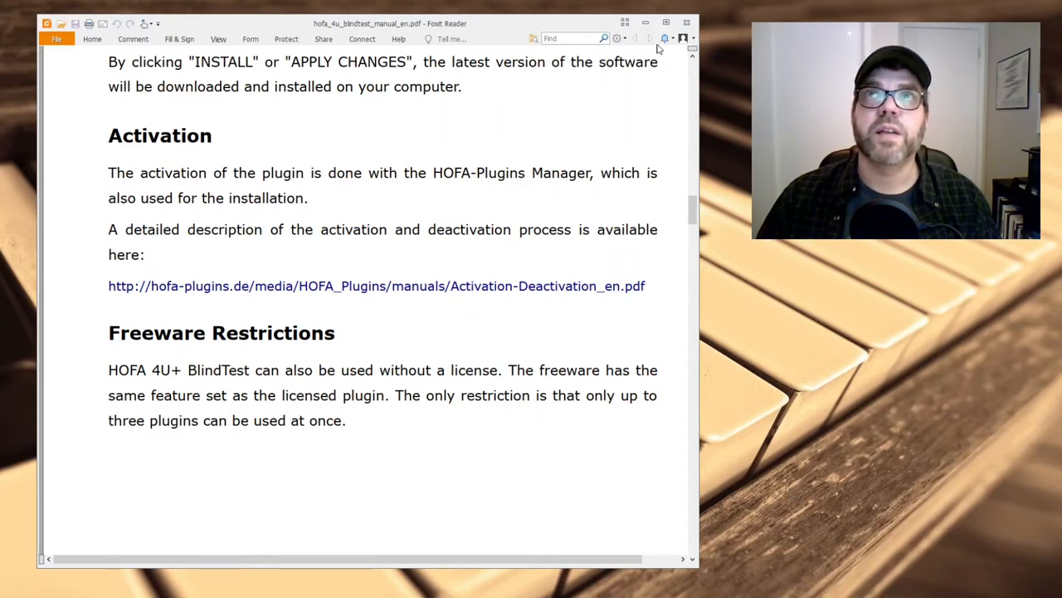
pyautogui.moveTo(644, 23)
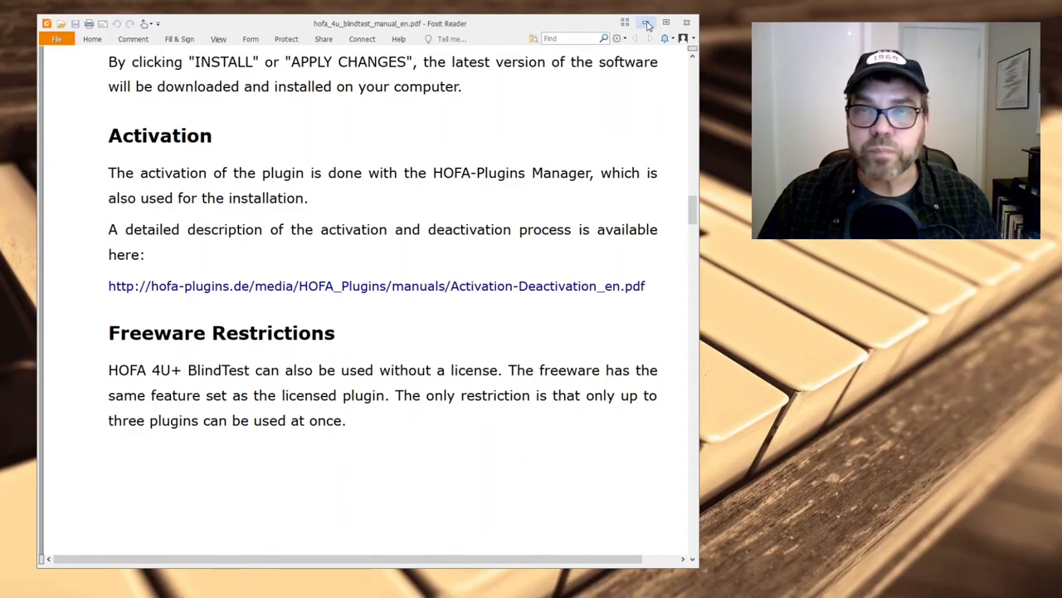
pyautogui.moveTo(651, 17)
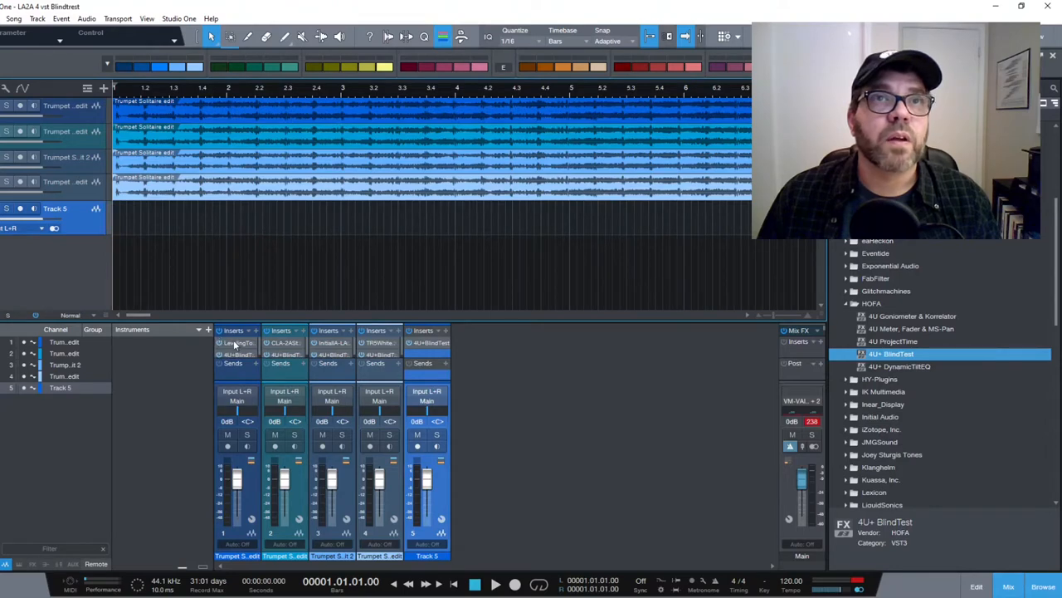
# - Open the Leveling Tool compressor window on the first trumpet channel
pyautogui.click(236, 342)
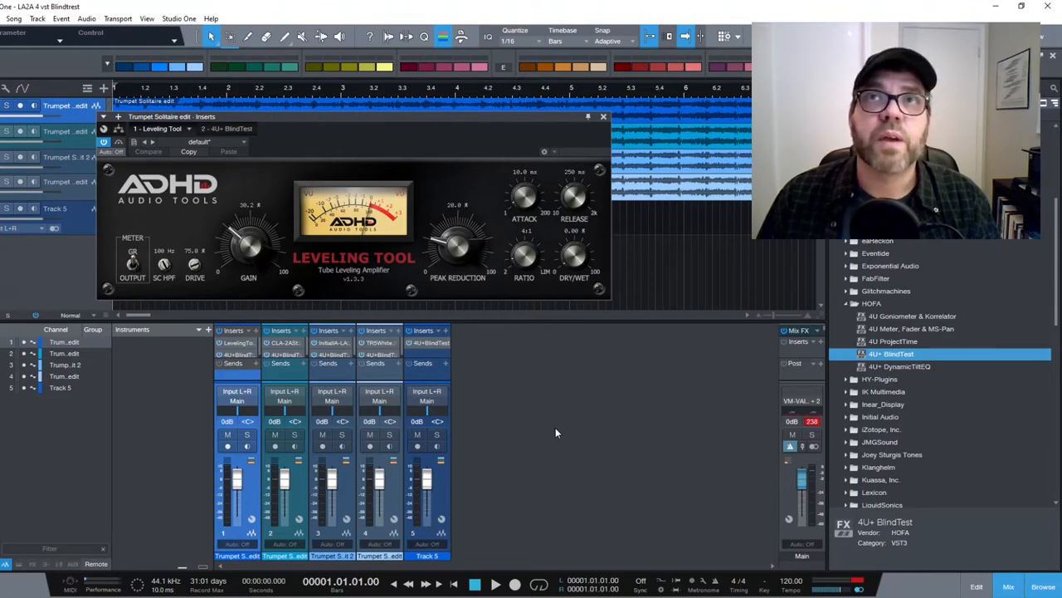
# - Open the Waves CLA-2A compressor window on the second trumpet channel
pyautogui.click(604, 116)
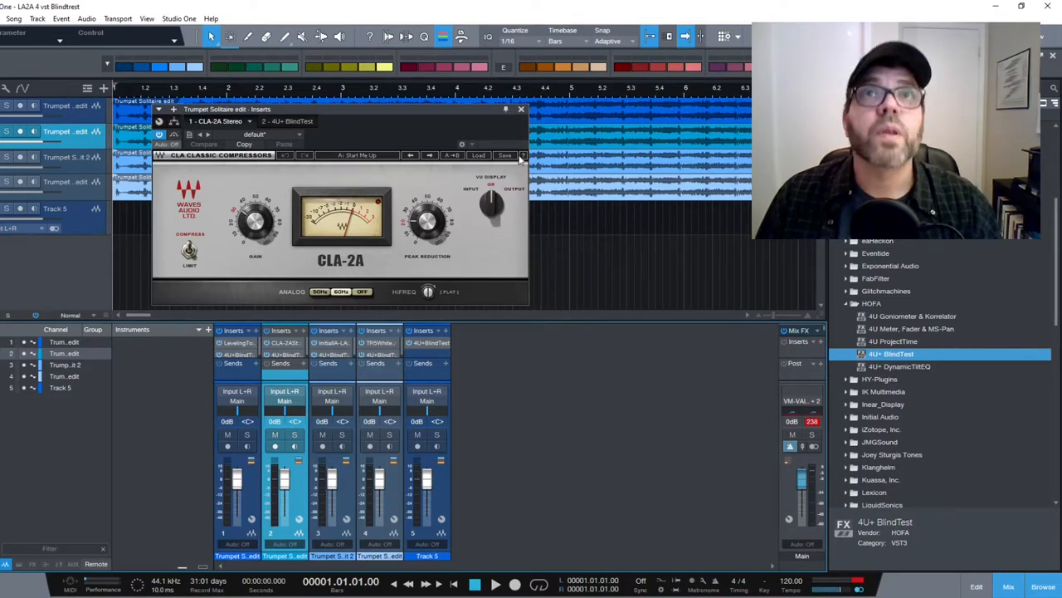
# - Open the IA-LA1 compressor window on the third trumpet channel
pyautogui.click(521, 109)
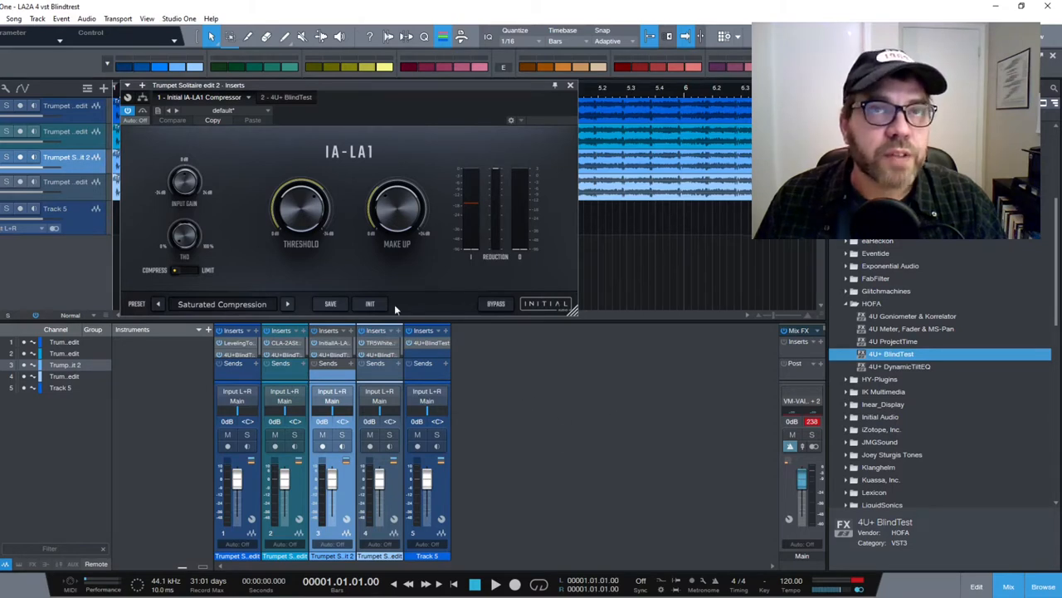
pyautogui.moveTo(185, 236)
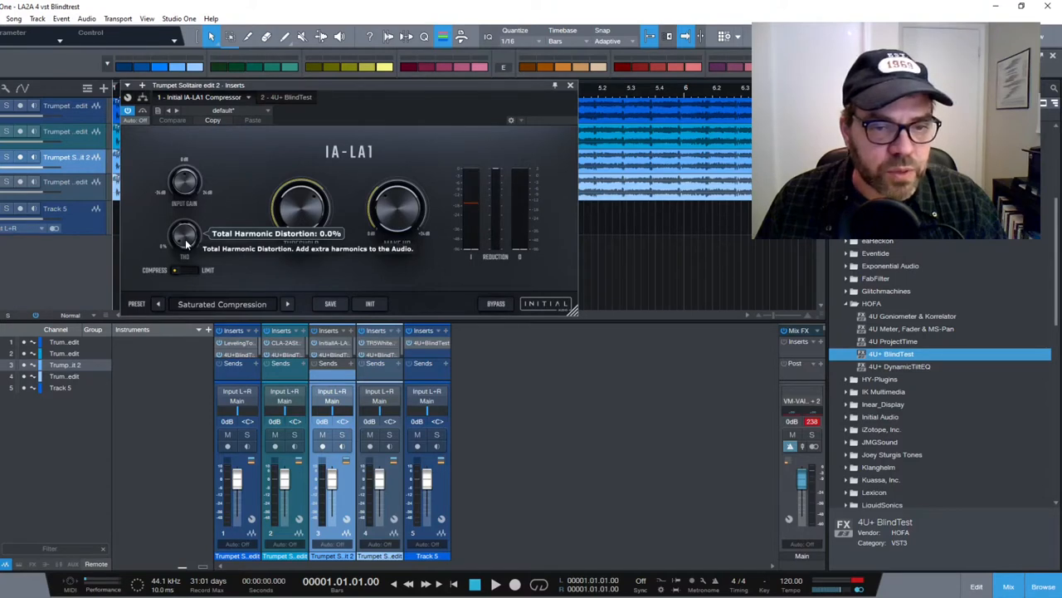
pyautogui.moveTo(219, 249)
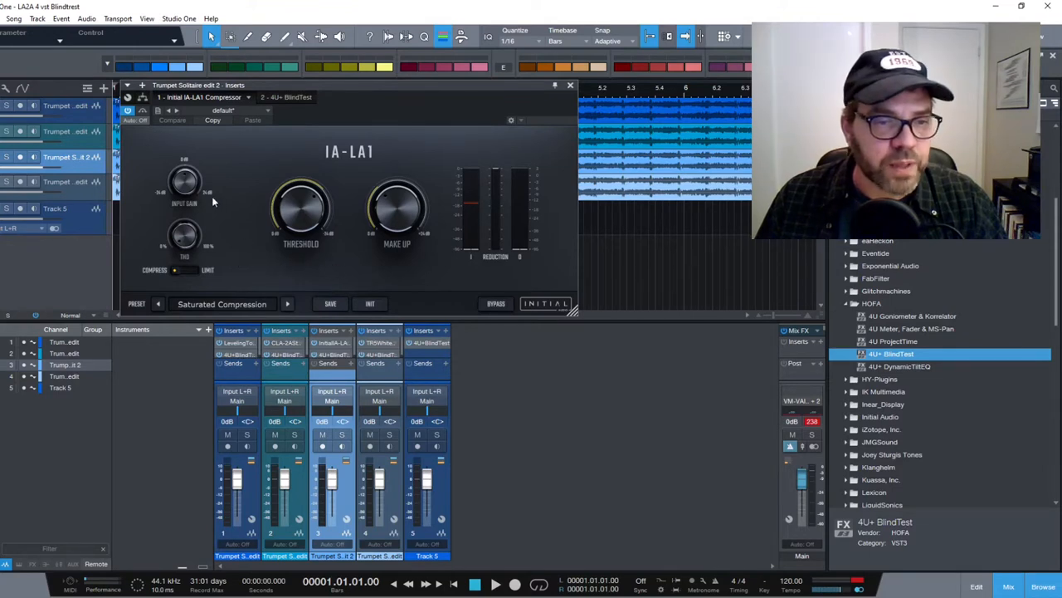
pyautogui.moveTo(468, 225)
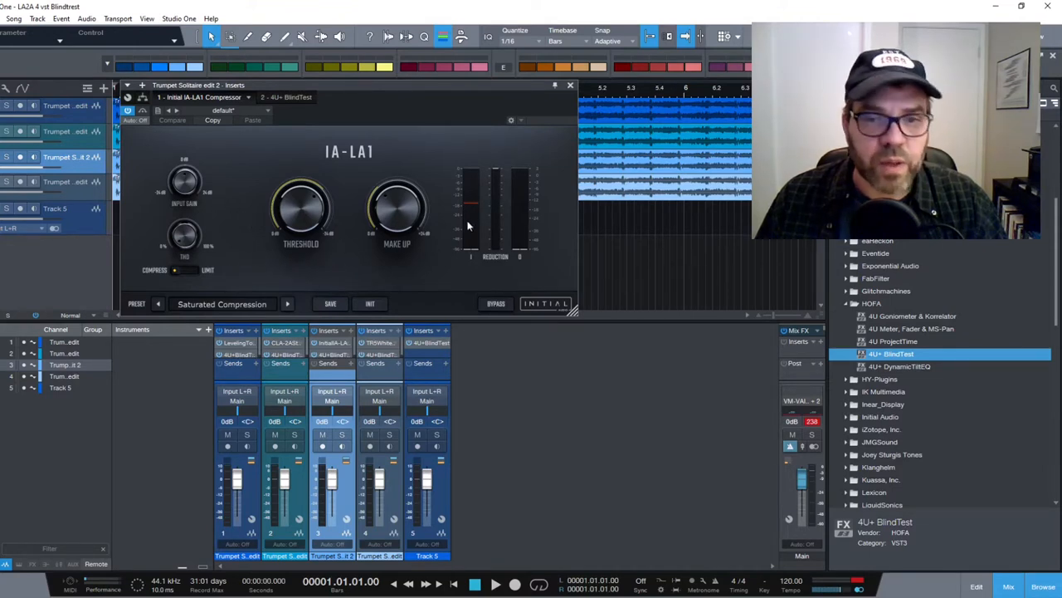
pyautogui.moveTo(570, 86)
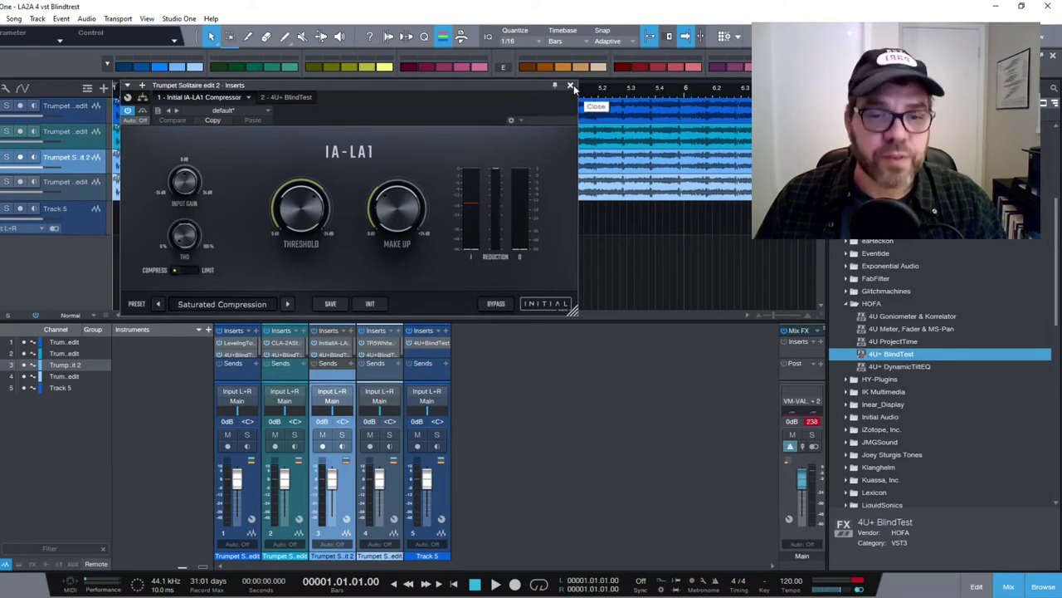
pyautogui.moveTo(407, 276)
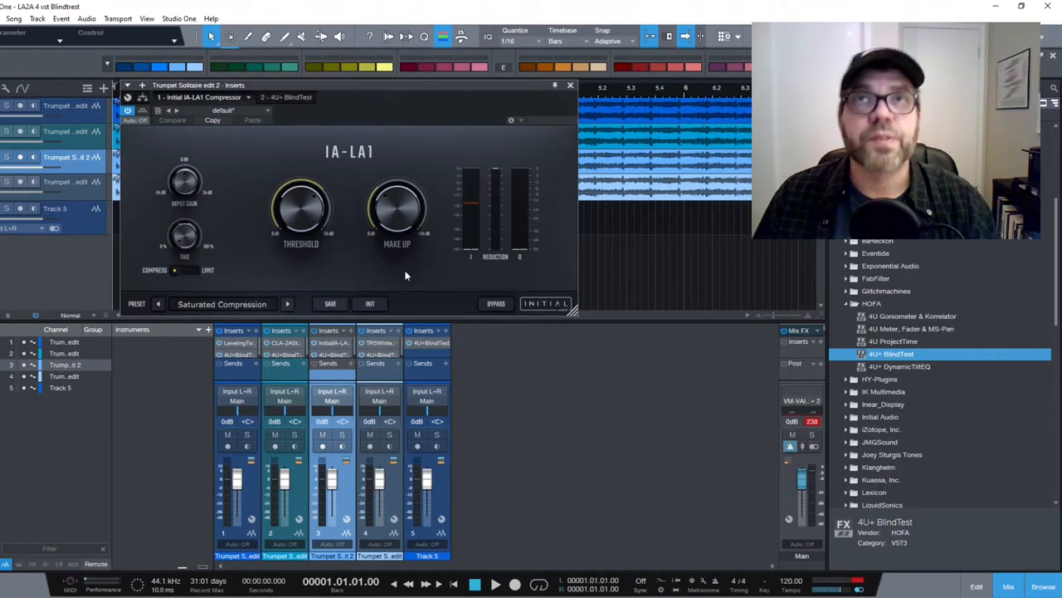
# - Open the T-RackS White 2A compressor on the fourth trumpet channel, then close it
pyautogui.click(570, 86)
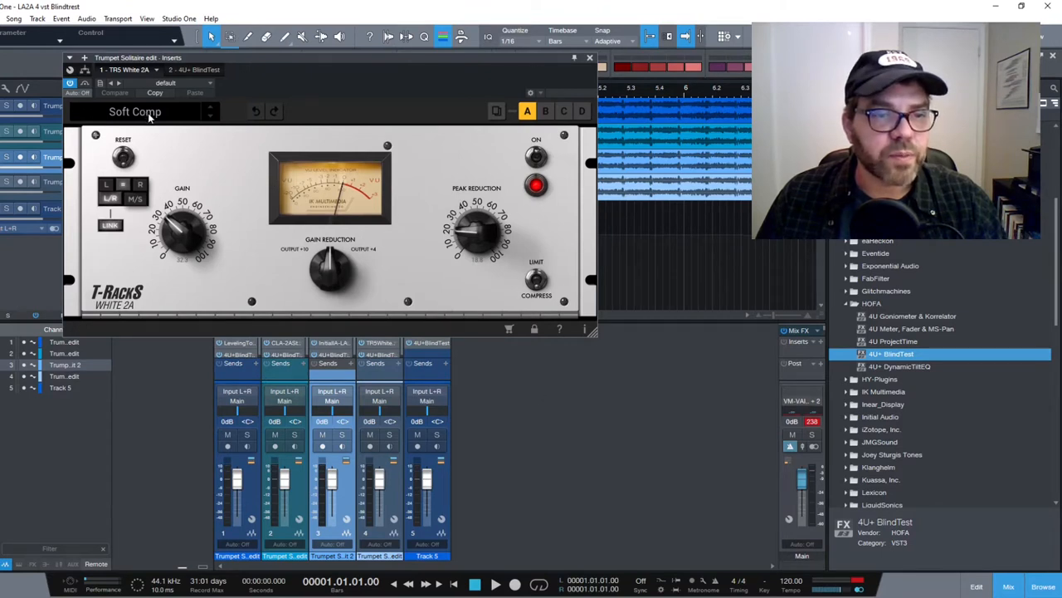
pyautogui.moveTo(180, 146)
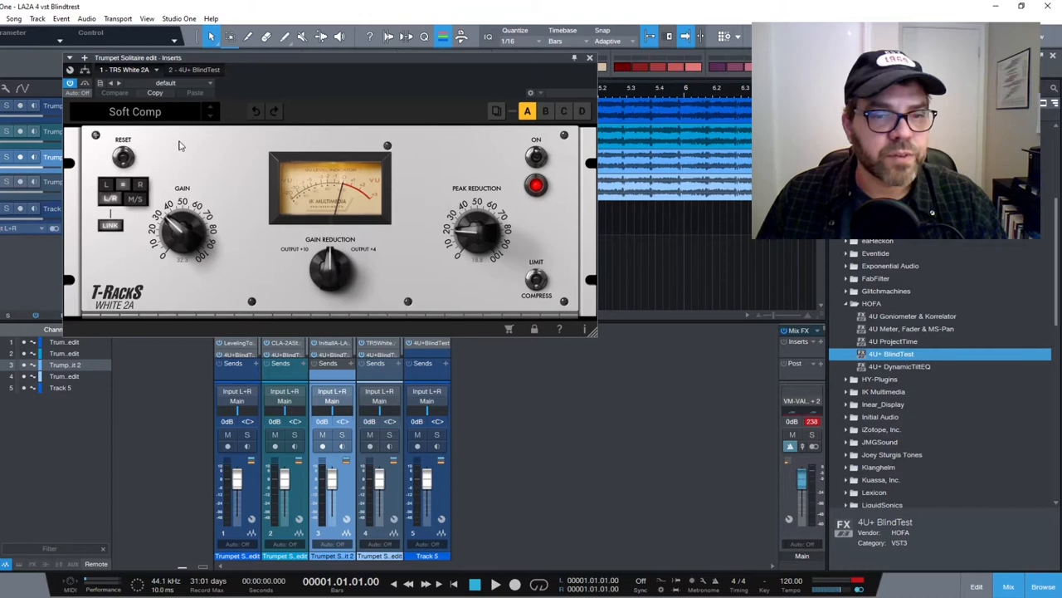
pyautogui.moveTo(302, 303)
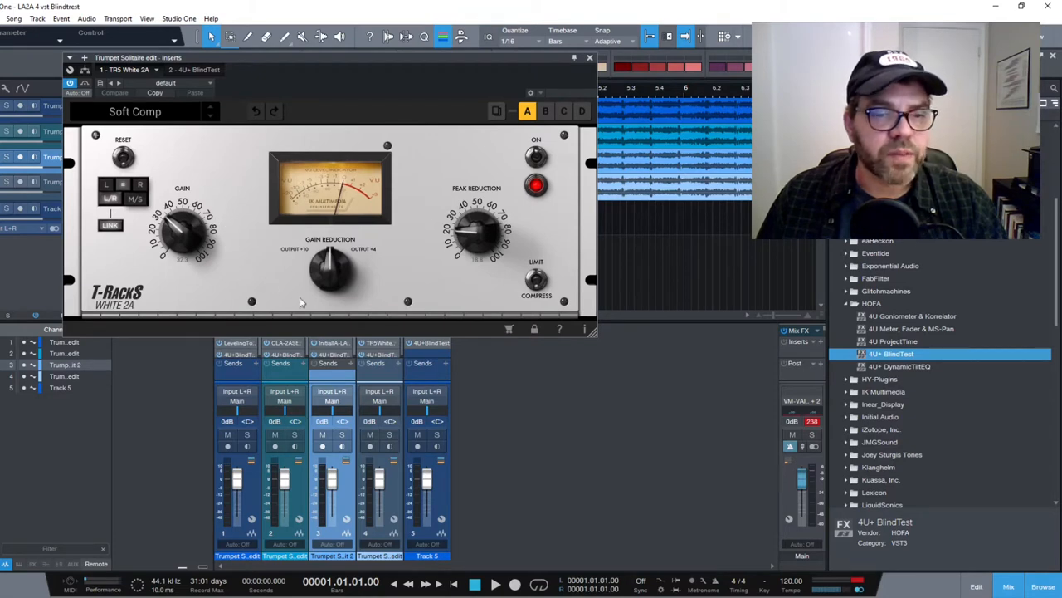
pyautogui.moveTo(429, 299)
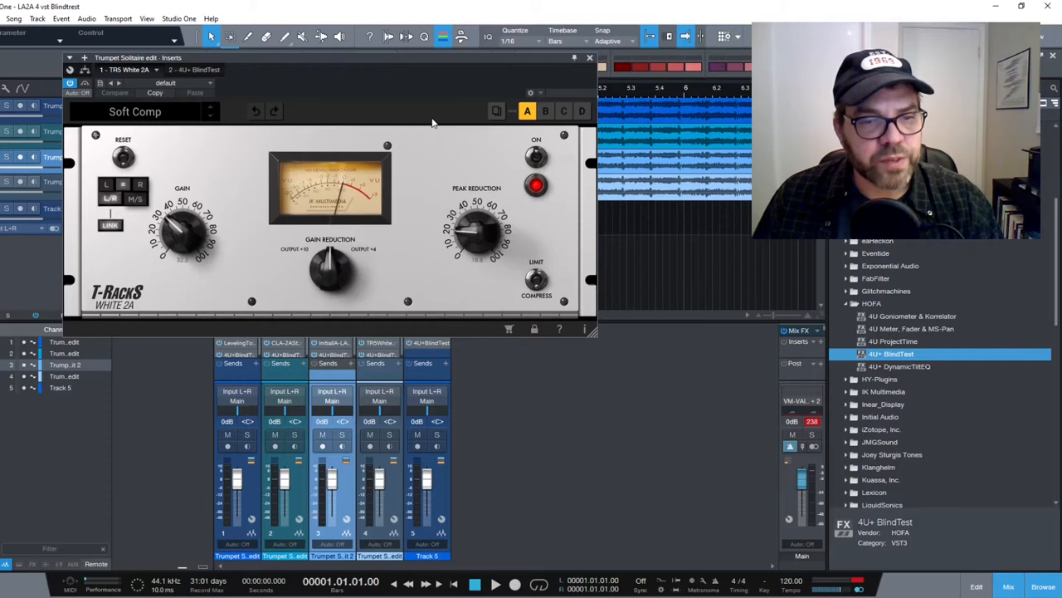
pyautogui.moveTo(640, 292)
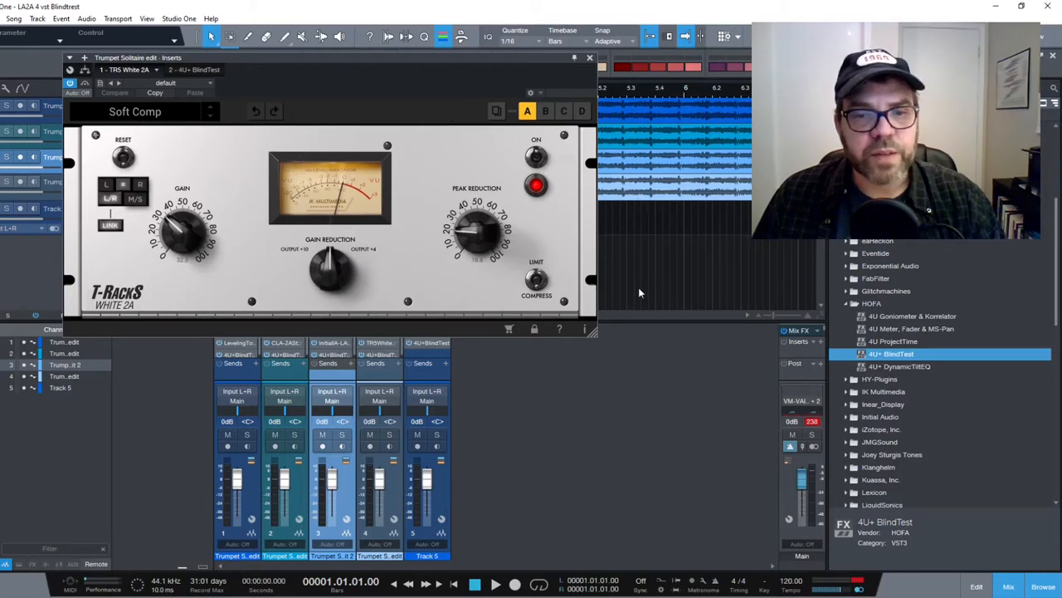
pyautogui.moveTo(643, 311)
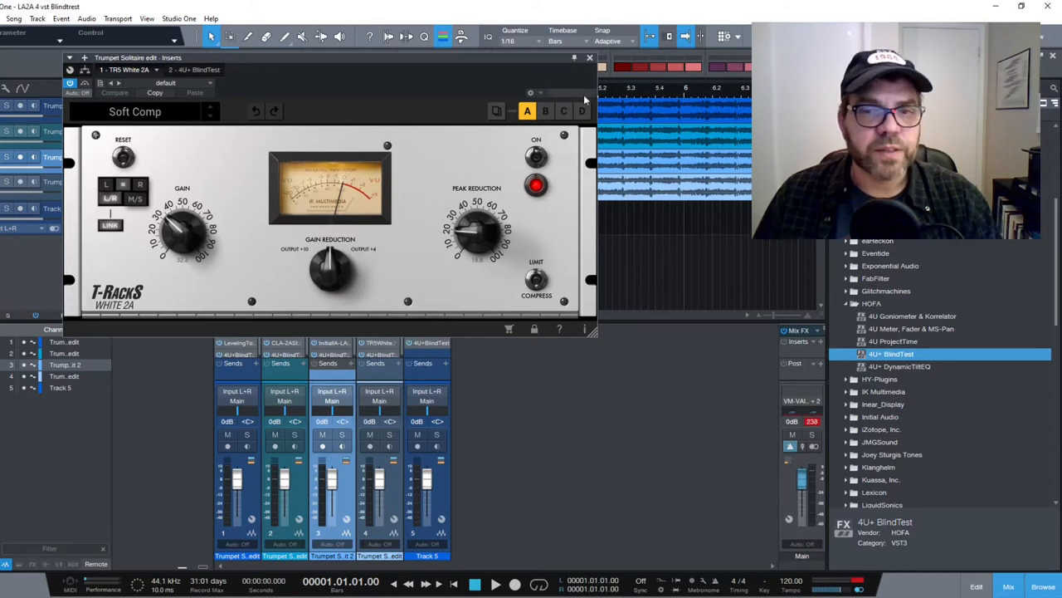
pyautogui.moveTo(589, 60)
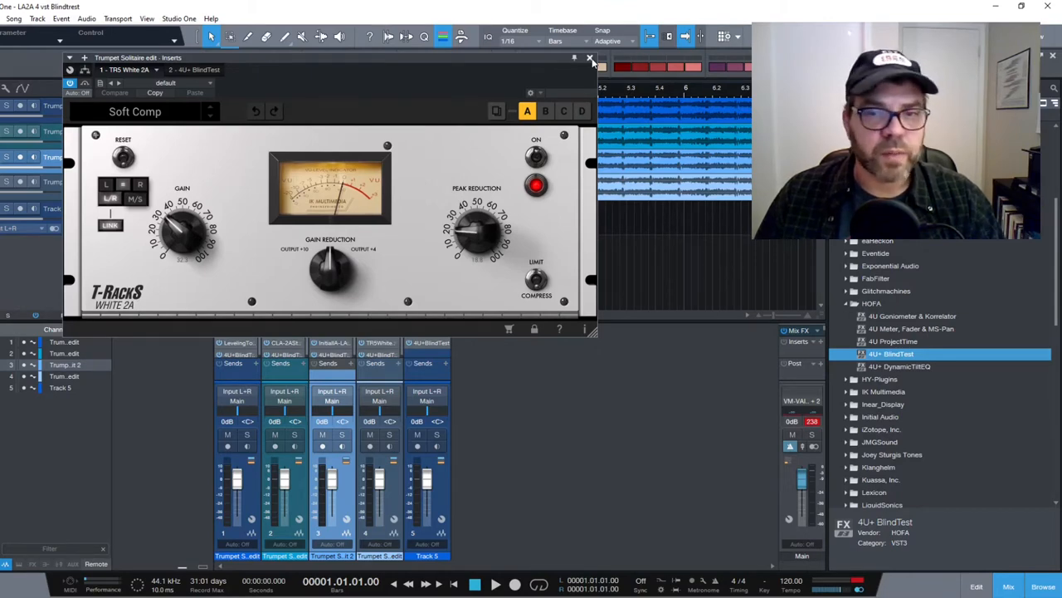
pyautogui.click(589, 58)
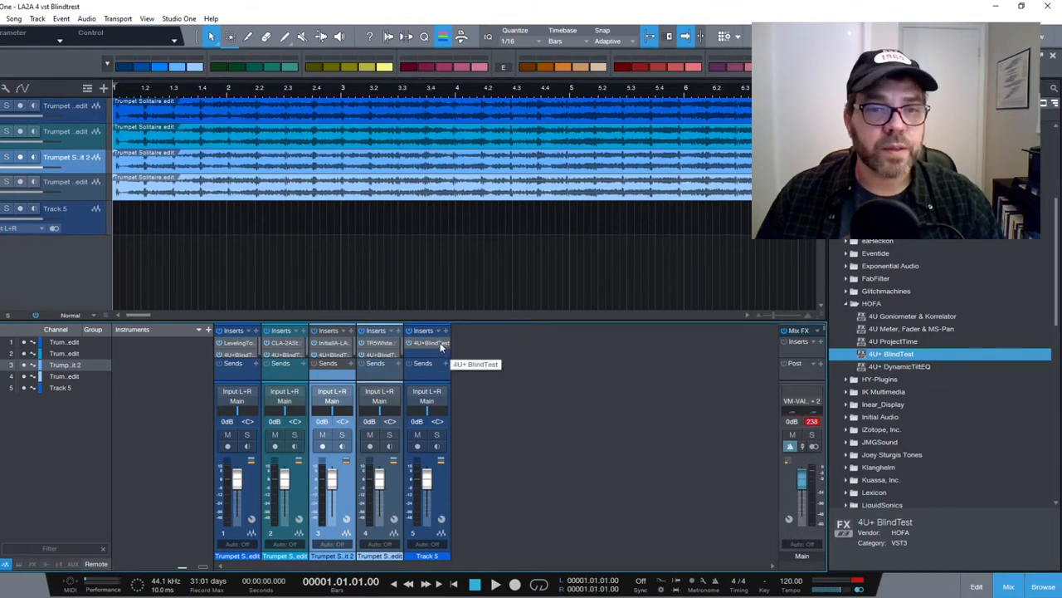
# - Open the HOFA 4U+ BlindTest window listing IA-LA1, White 2A, CLA-2A and Leveling Tool
pyautogui.doubleClick(425, 342)
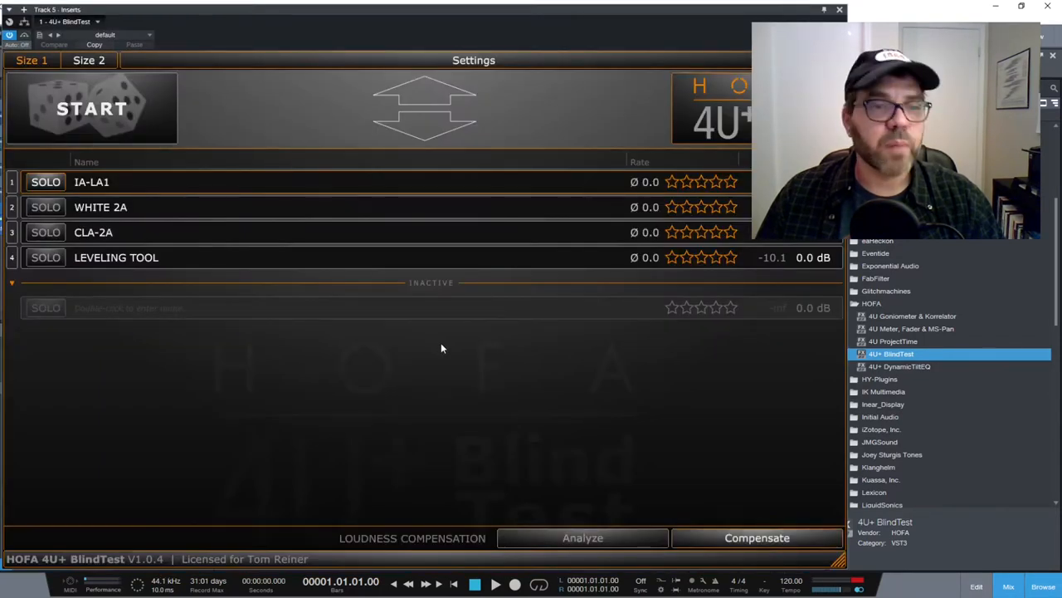
pyautogui.moveTo(165, 209)
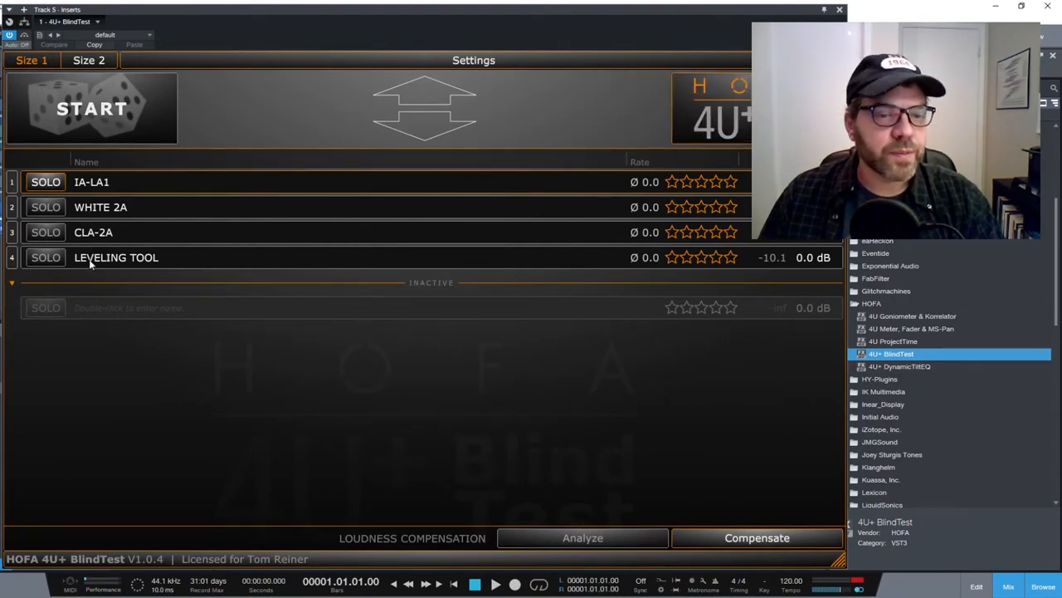
pyautogui.moveTo(133, 296)
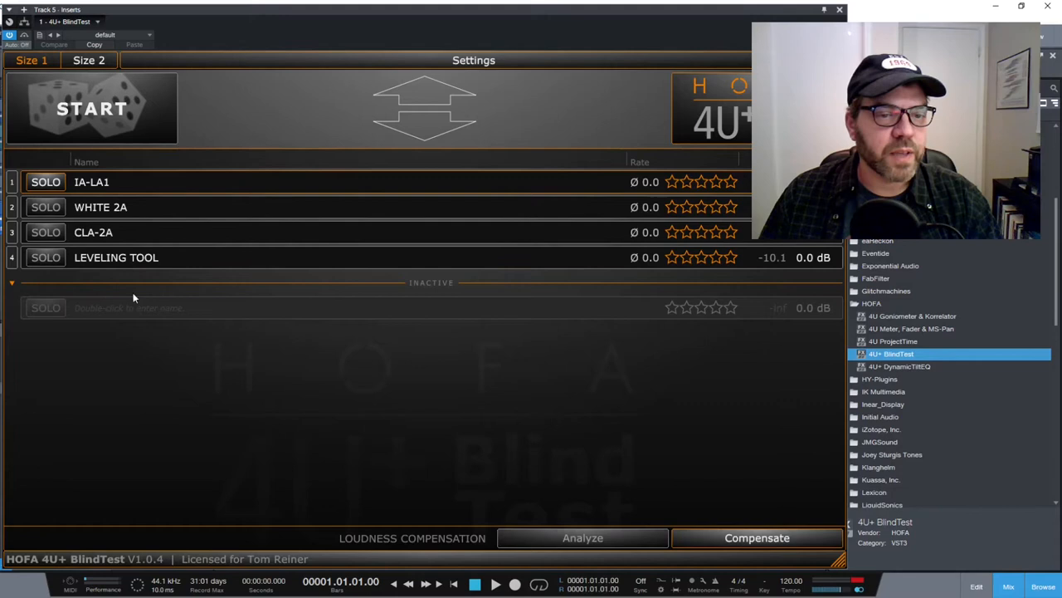
pyautogui.moveTo(624, 377)
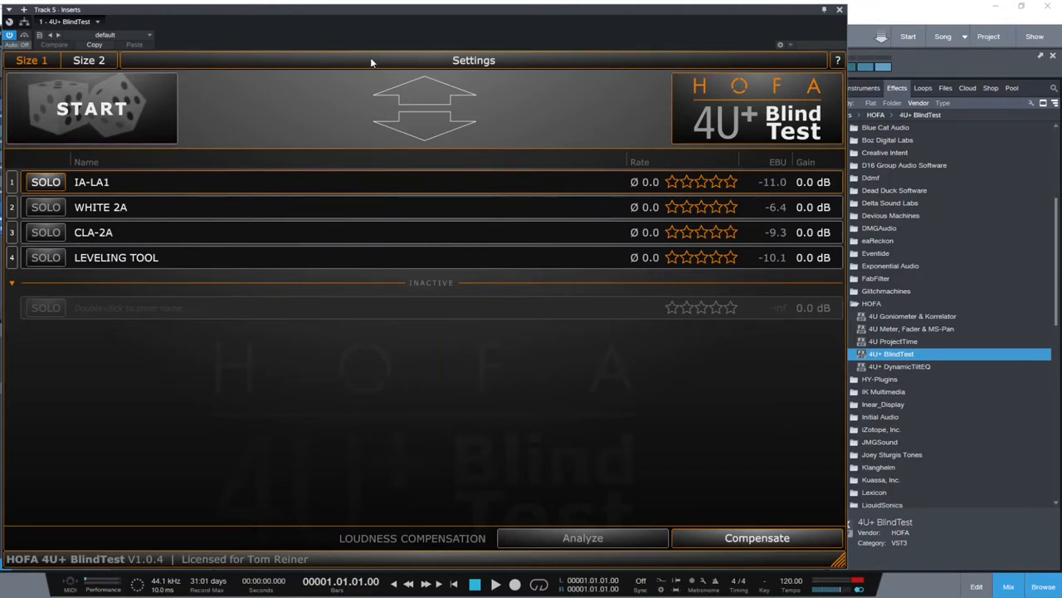
pyautogui.click(468, 60)
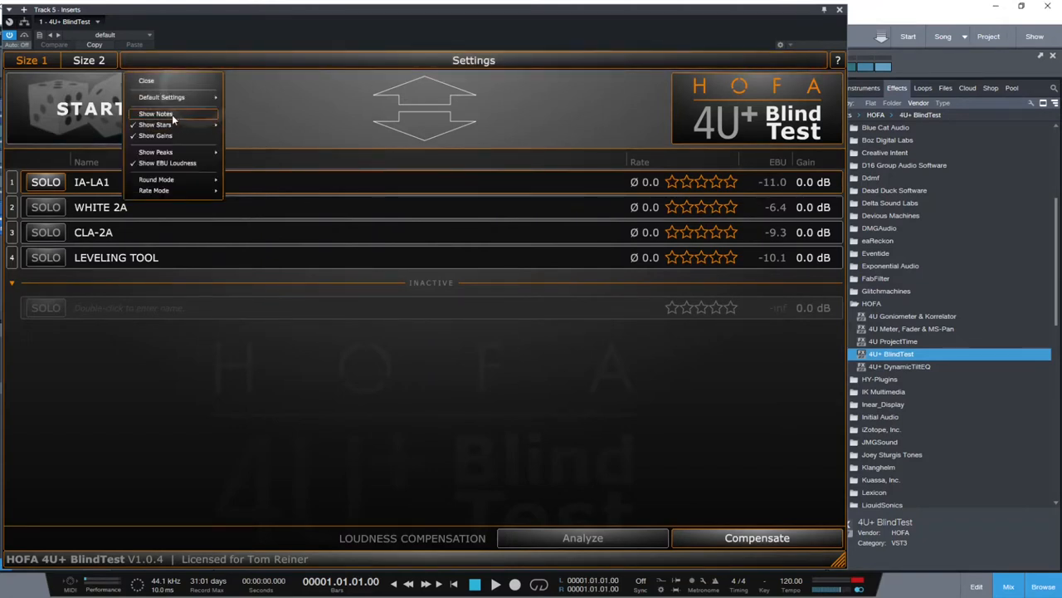
pyautogui.click(164, 113)
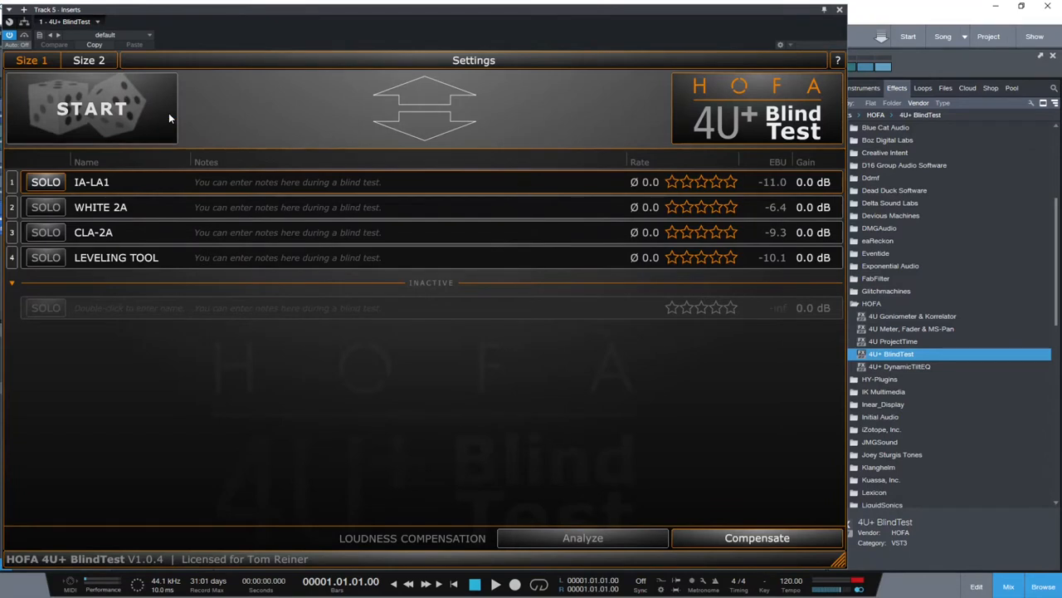
pyautogui.moveTo(259, 63)
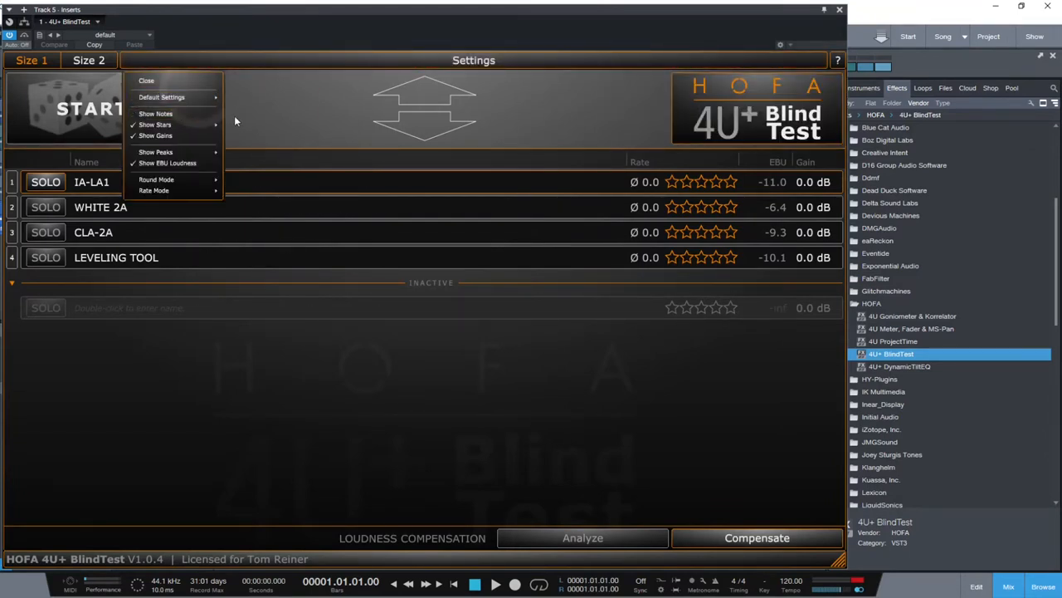
pyautogui.moveTo(179, 140)
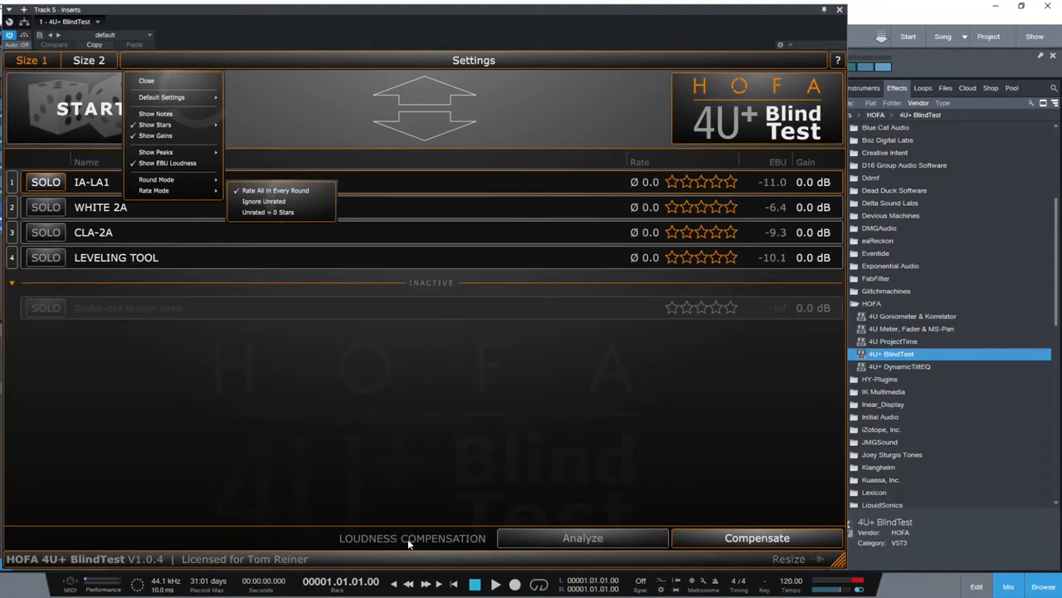
pyautogui.click(266, 107)
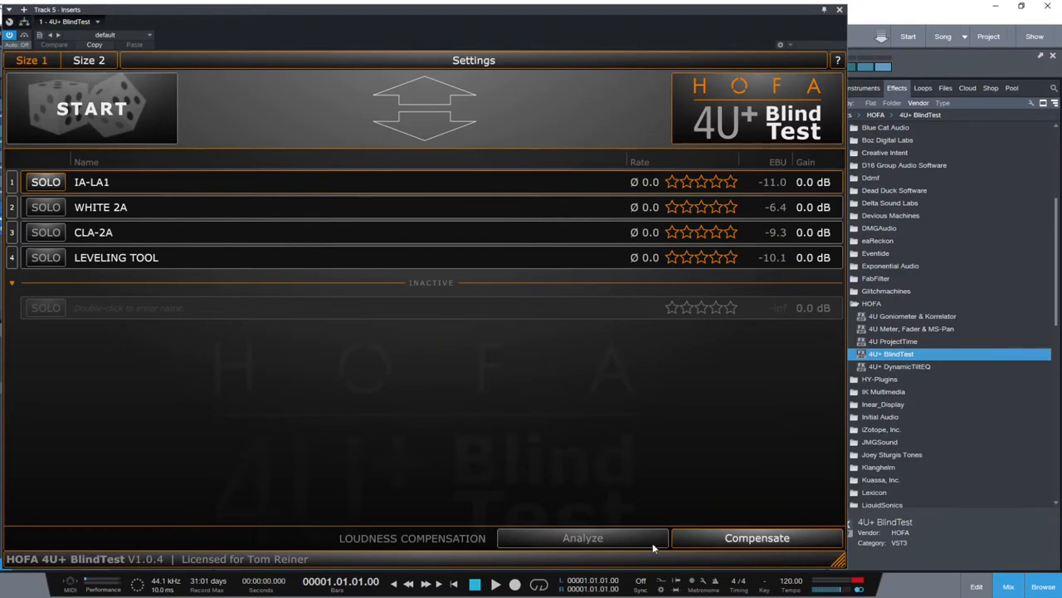
pyautogui.moveTo(732, 538)
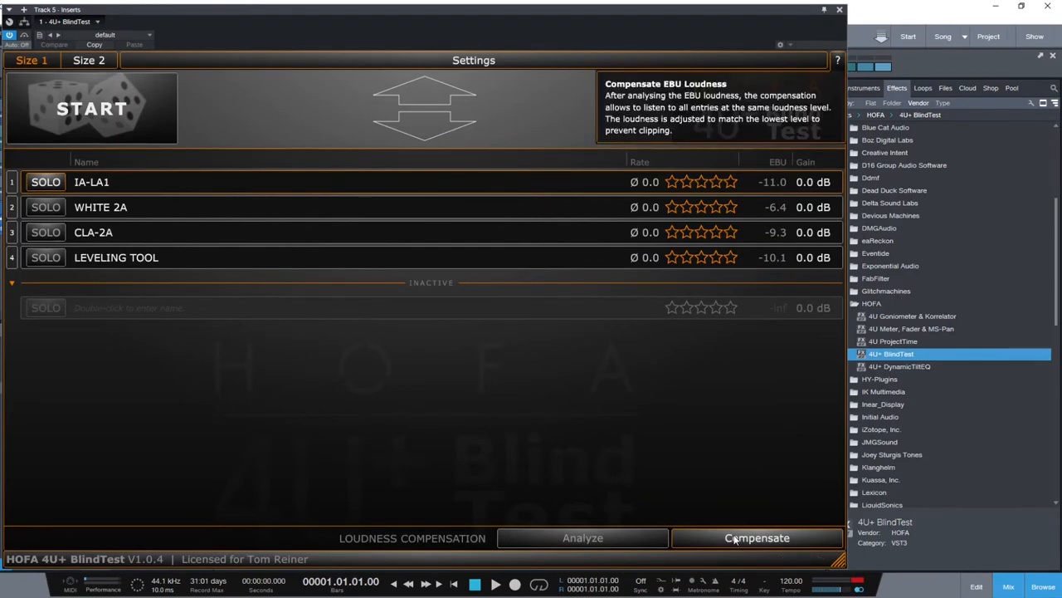
pyautogui.moveTo(742, 512)
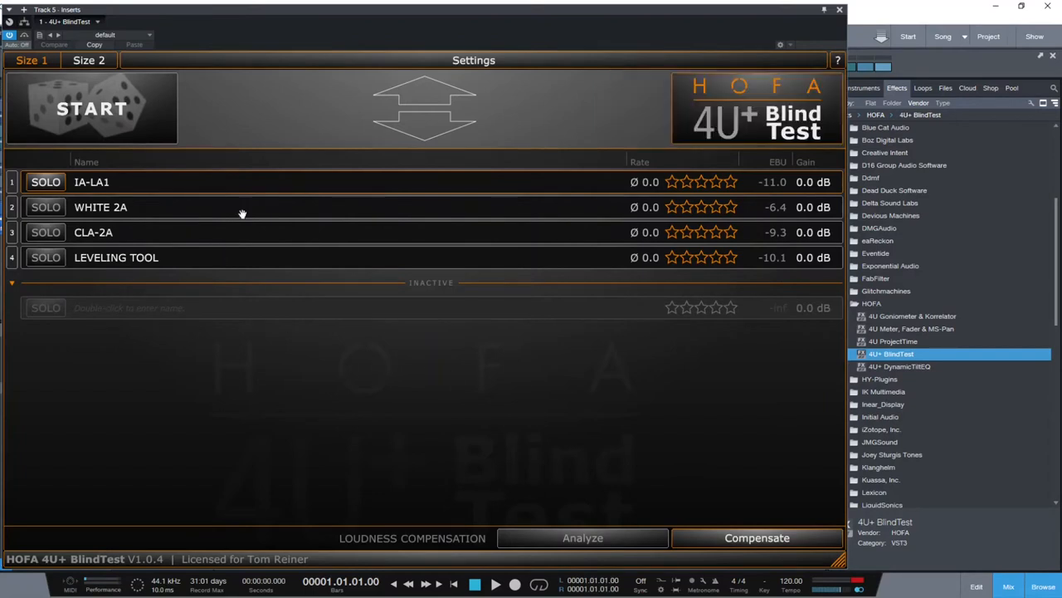
# - In BlindTest settings, hide the EBU loudness readings and set the test to 2 rounds
pyautogui.click(472, 59)
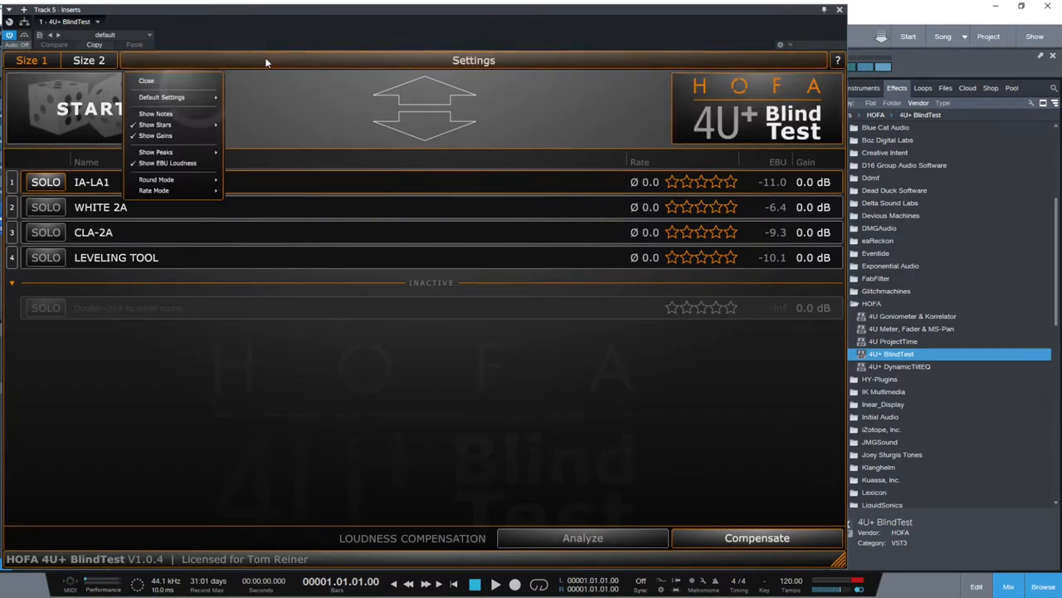
pyautogui.moveTo(171, 166)
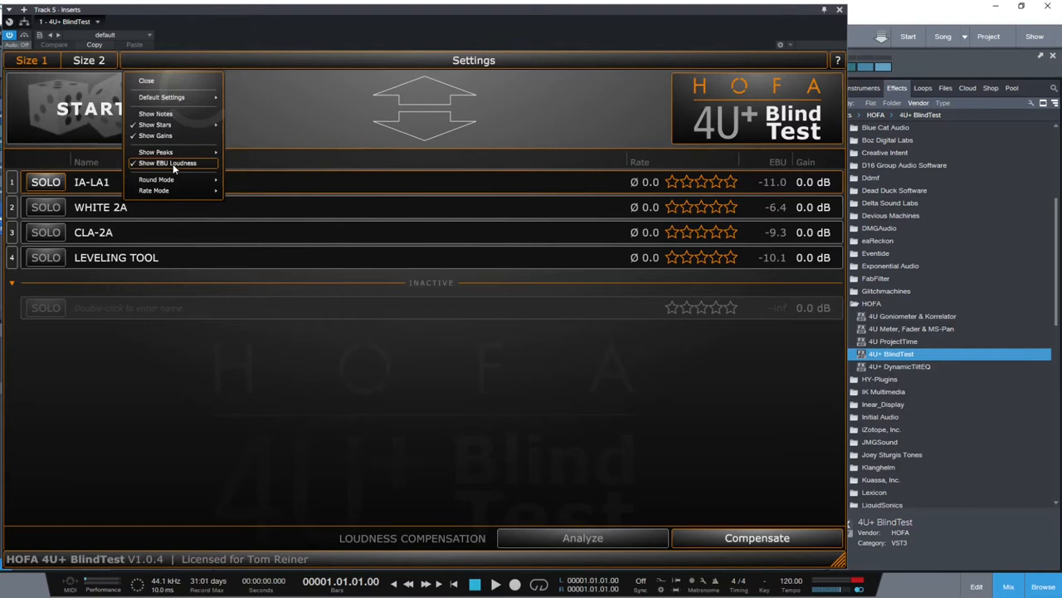
pyautogui.click(168, 163)
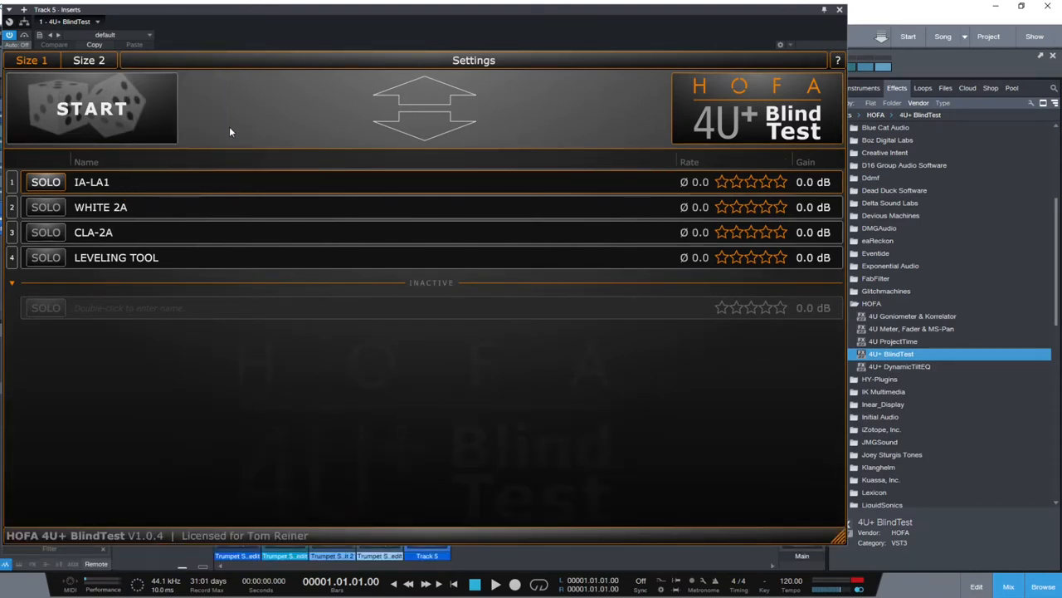
pyautogui.moveTo(278, 64)
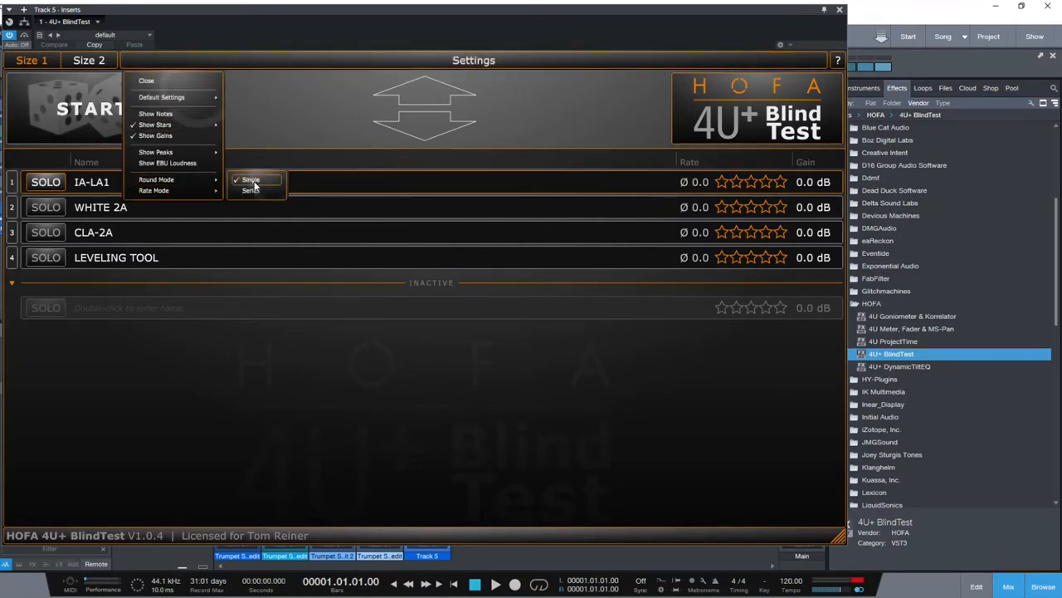
pyautogui.moveTo(252, 192)
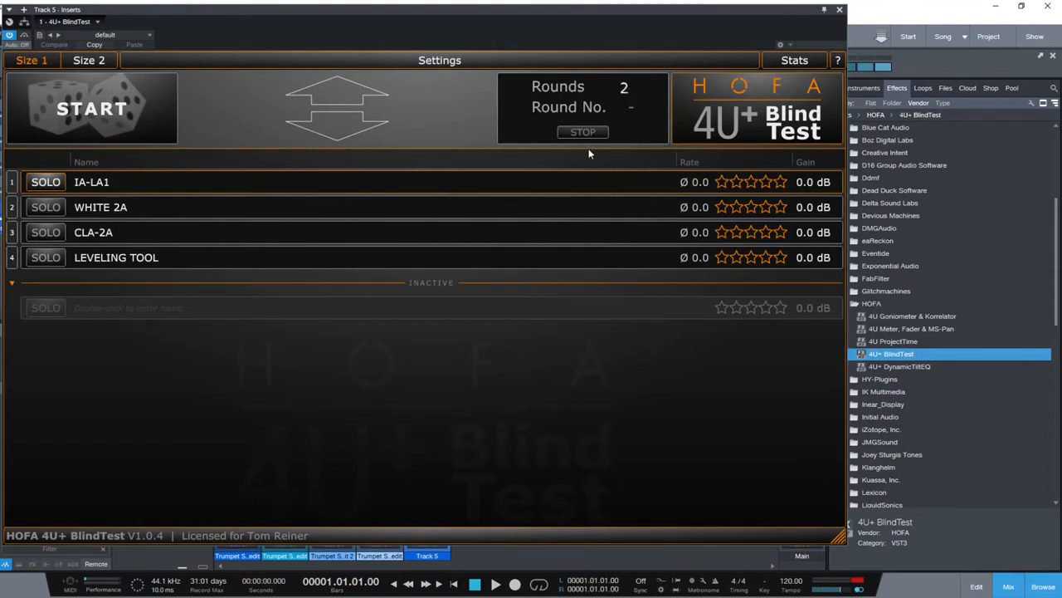
pyautogui.moveTo(590, 153)
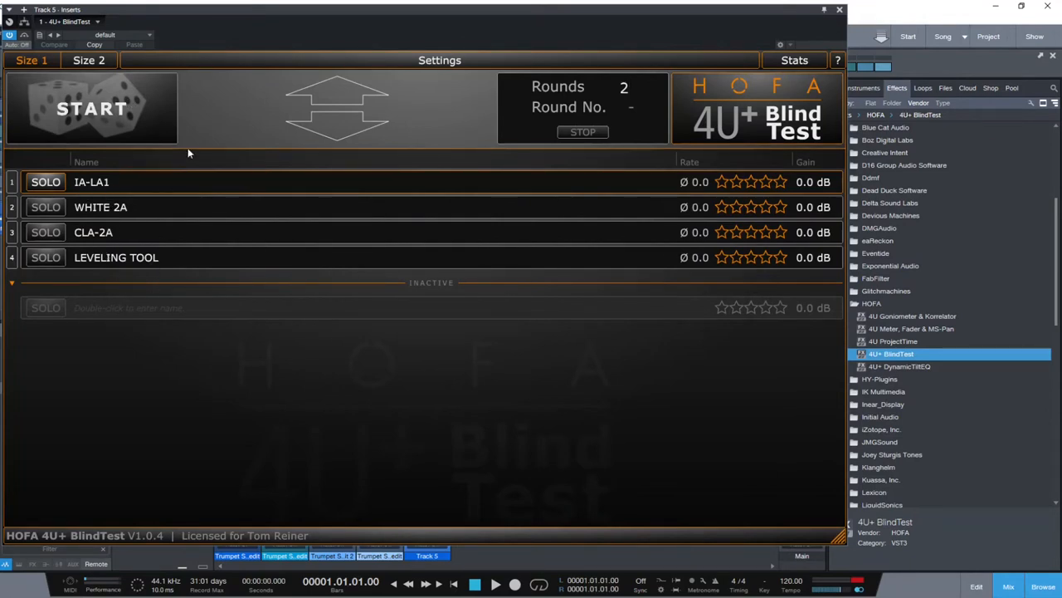
pyautogui.click(621, 86)
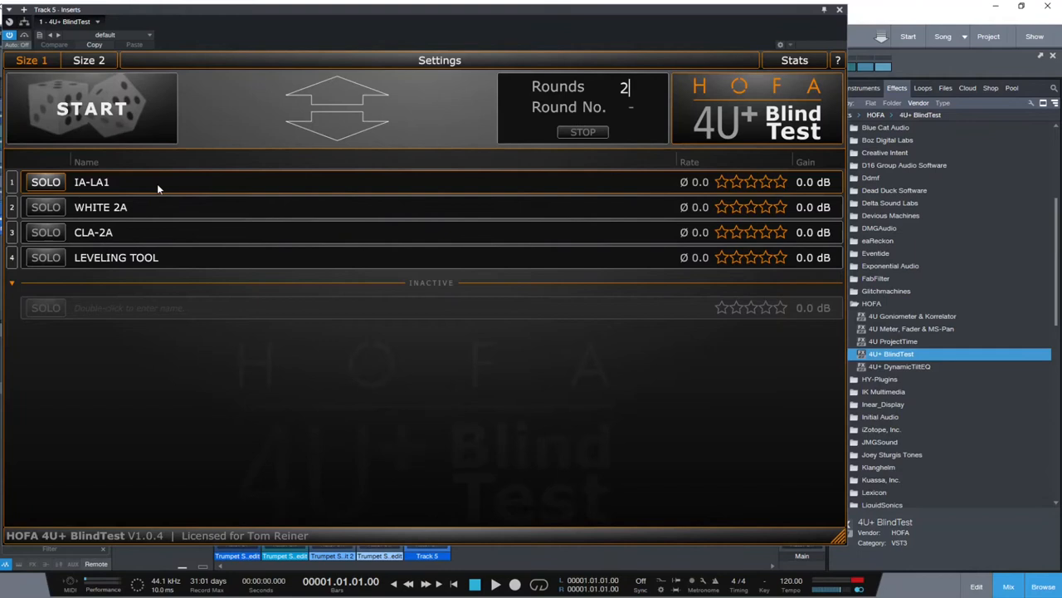
pyautogui.moveTo(148, 143)
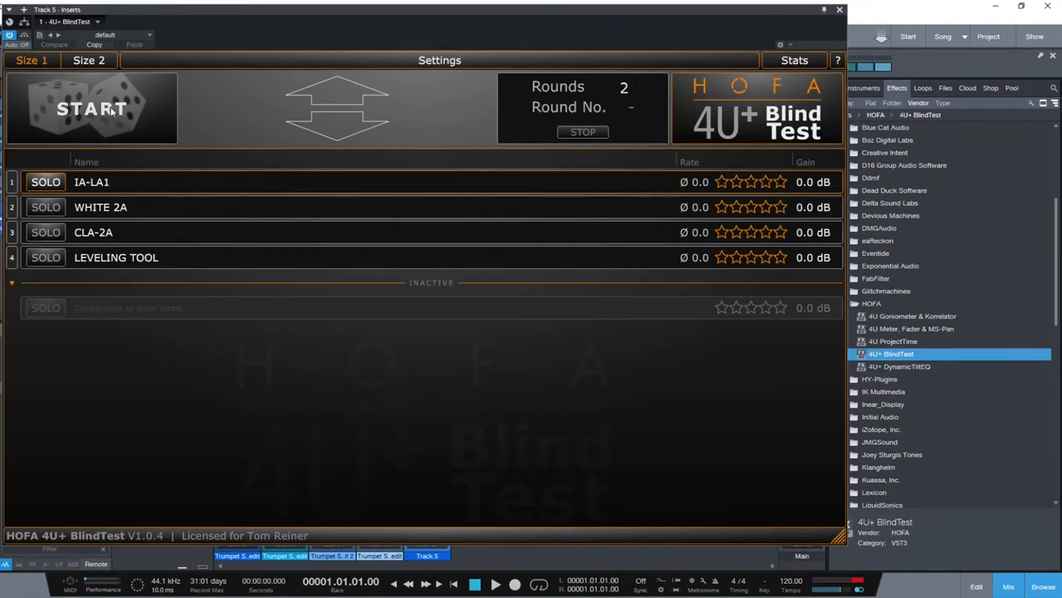
pyautogui.moveTo(103, 119)
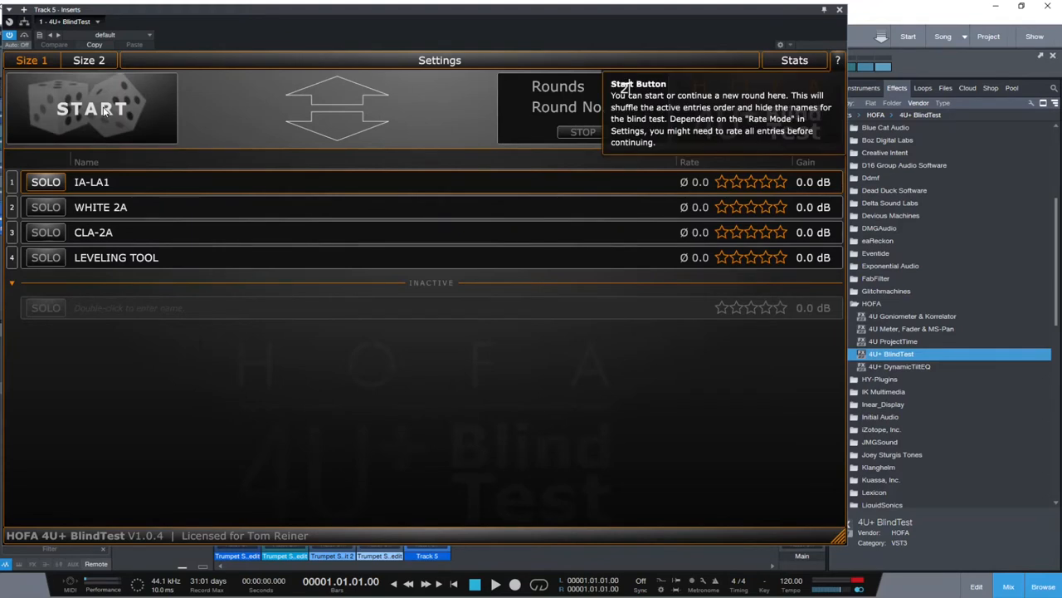
# - Start blind round one, play back and rate the first hidden entry four stars
pyautogui.click(90, 110)
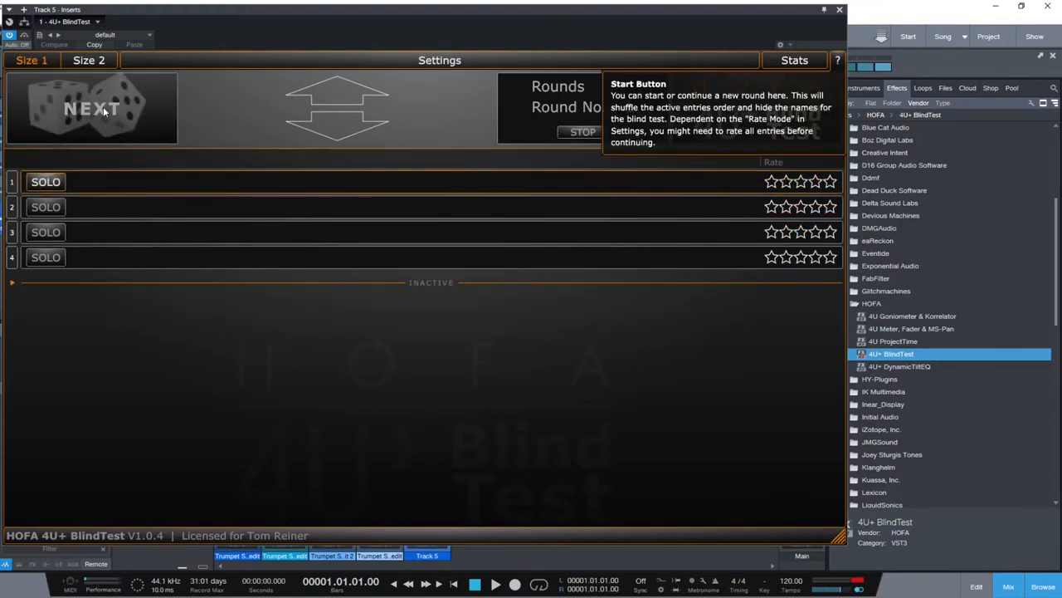
pyautogui.moveTo(151, 355)
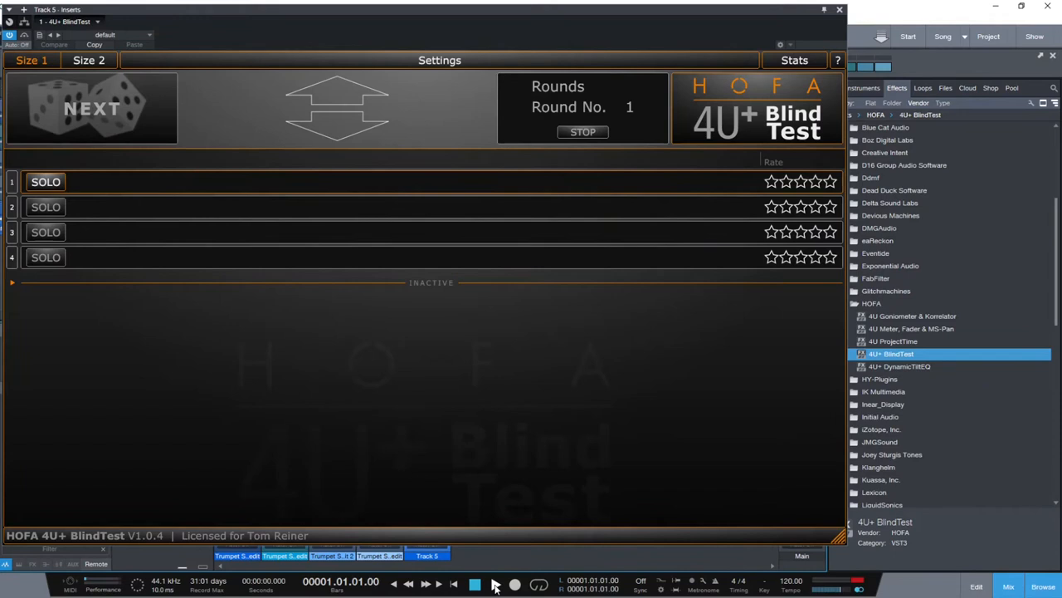
pyautogui.click(503, 584)
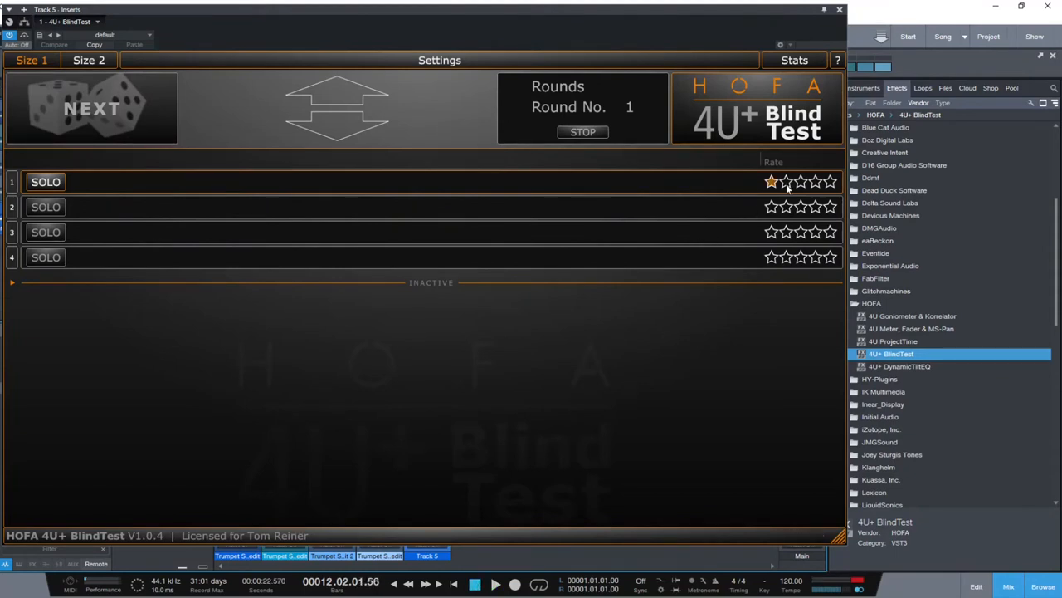
pyautogui.click(800, 181)
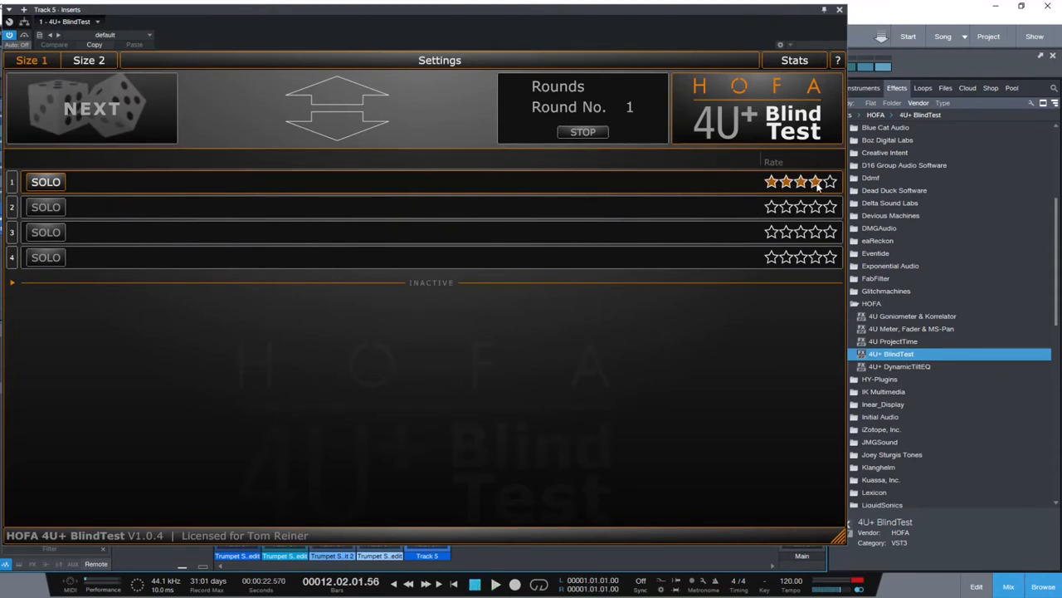
pyautogui.click(804, 181)
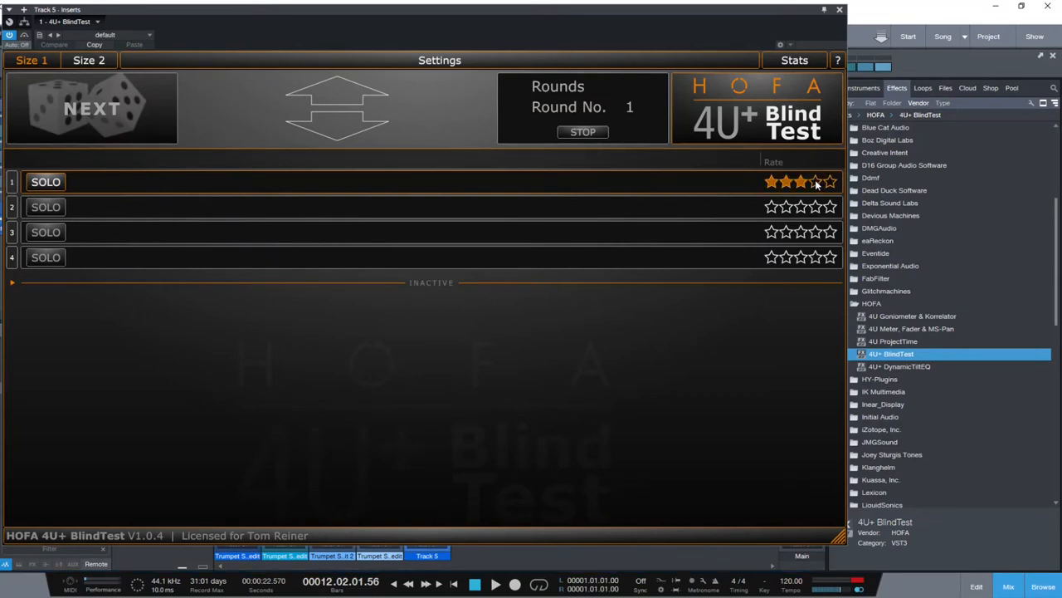
# - Solo and audition the second entry, then rate it three stars
pyautogui.click(815, 183)
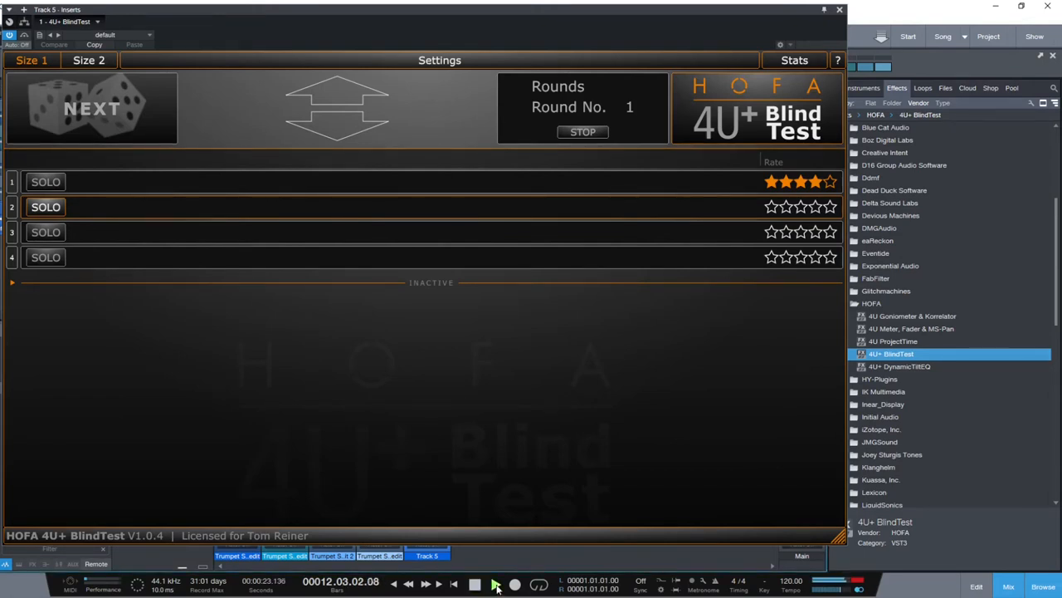
pyautogui.click(475, 585)
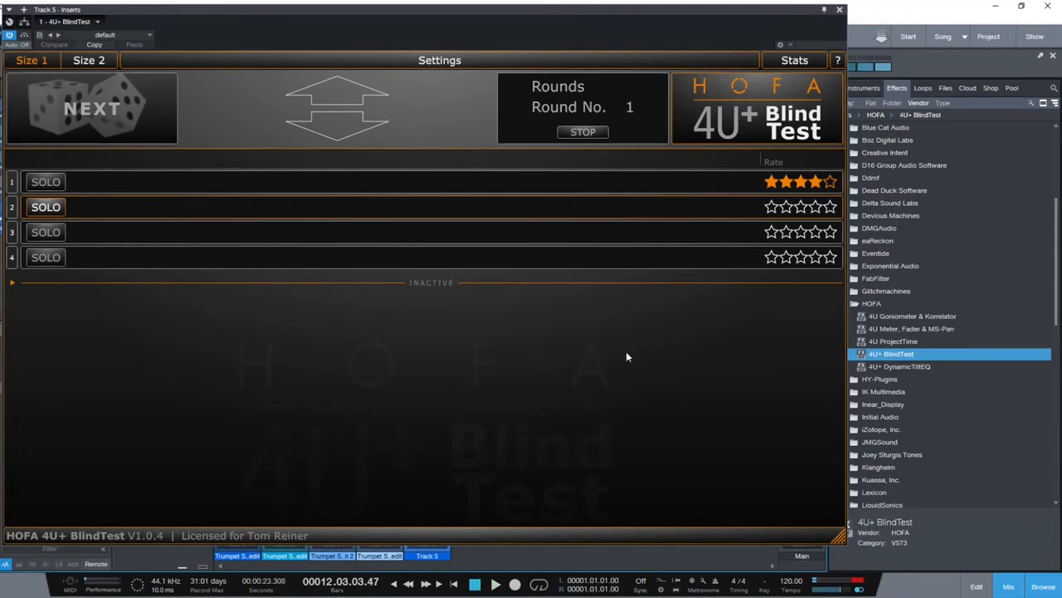
pyautogui.moveTo(767, 308)
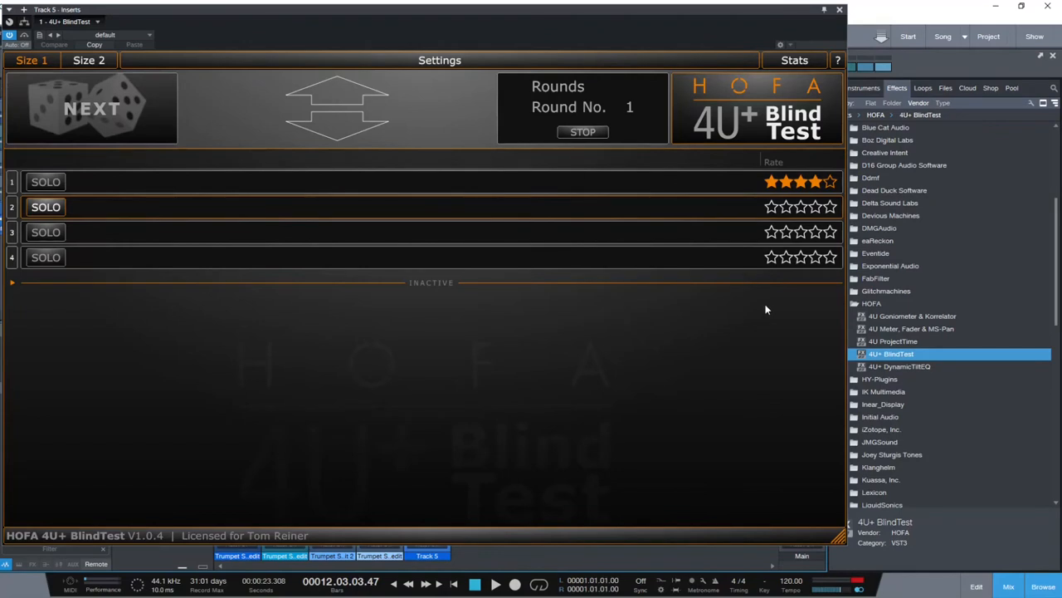
pyautogui.moveTo(795, 274)
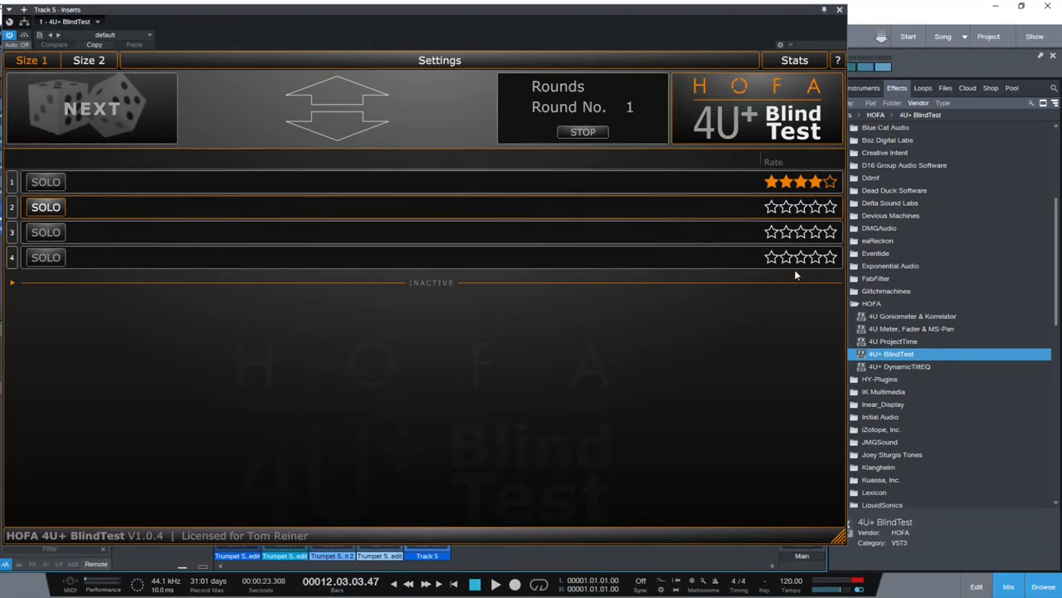
pyautogui.click(800, 206)
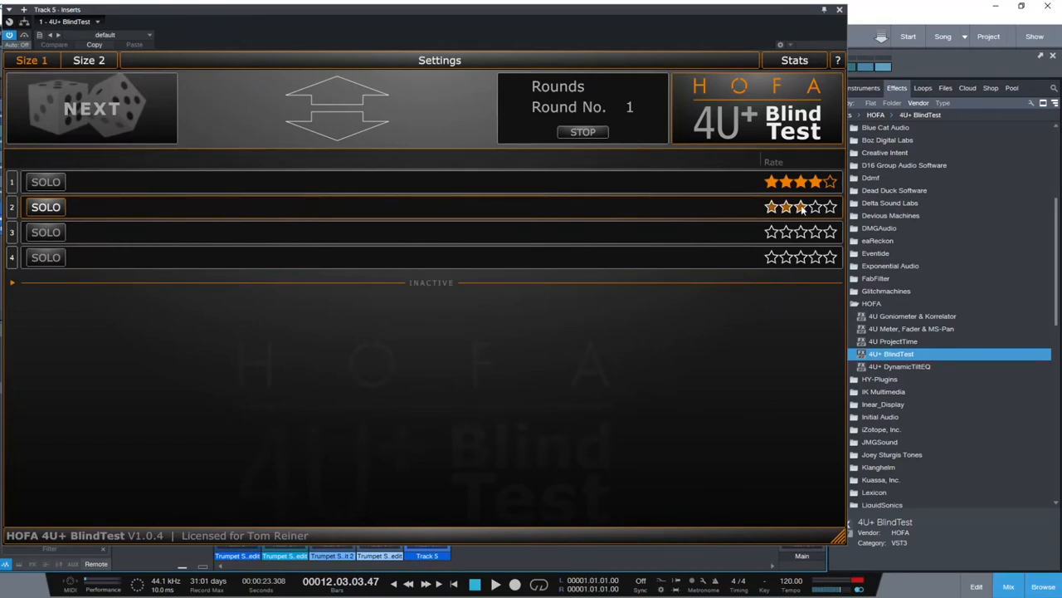
pyautogui.click(802, 206)
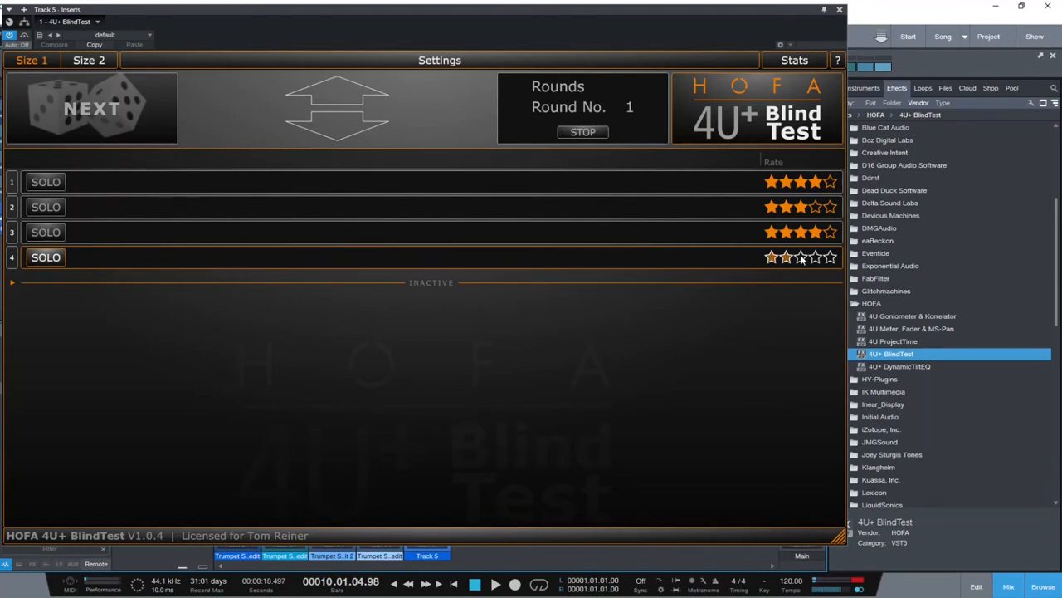
# - Rate the fourth entry three stars and move on to the second blind round
pyautogui.click(787, 258)
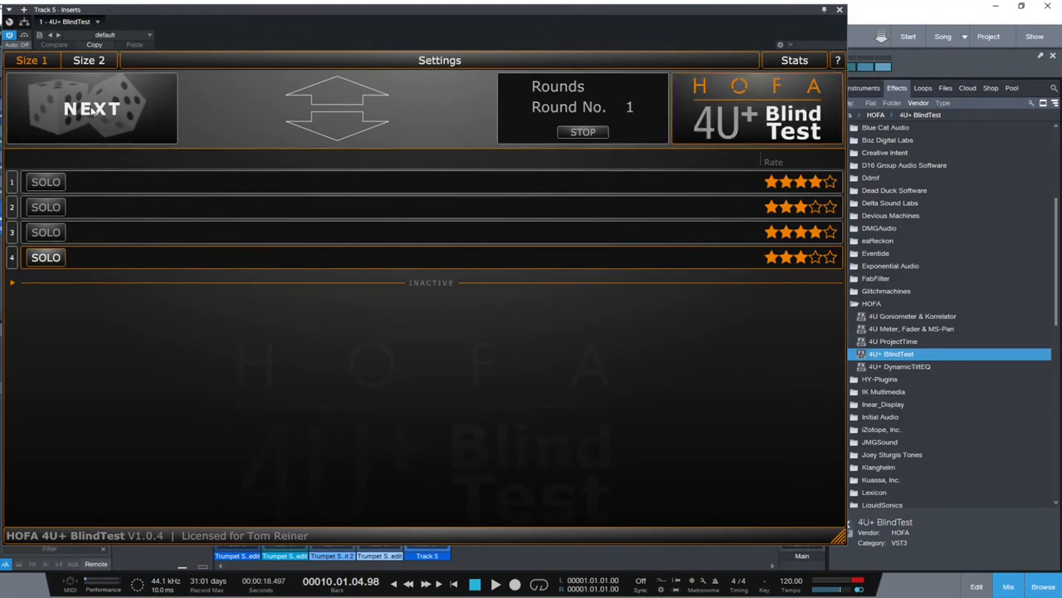
pyautogui.click(91, 113)
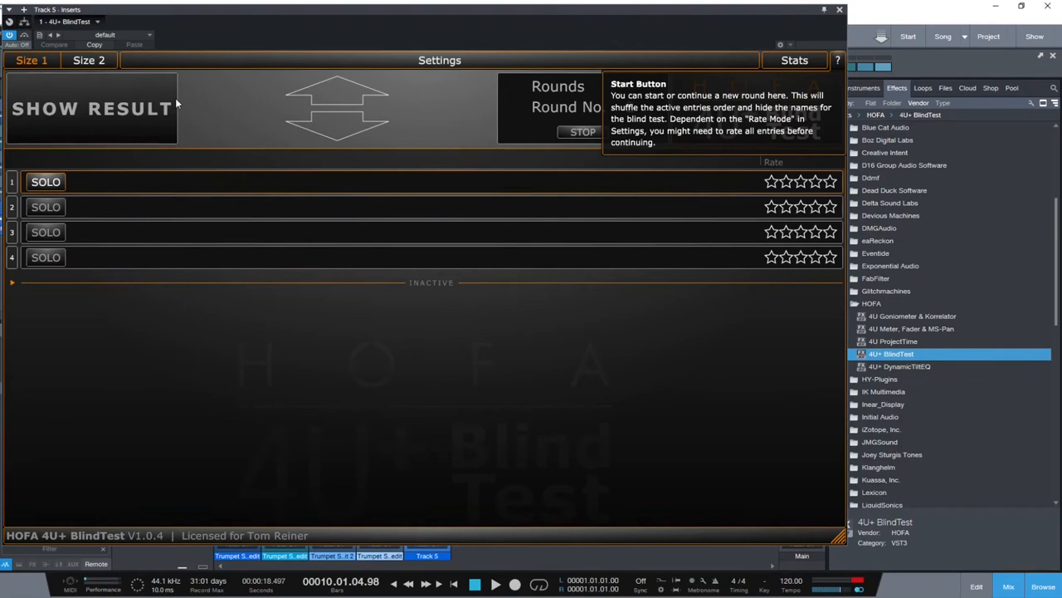
pyautogui.moveTo(220, 116)
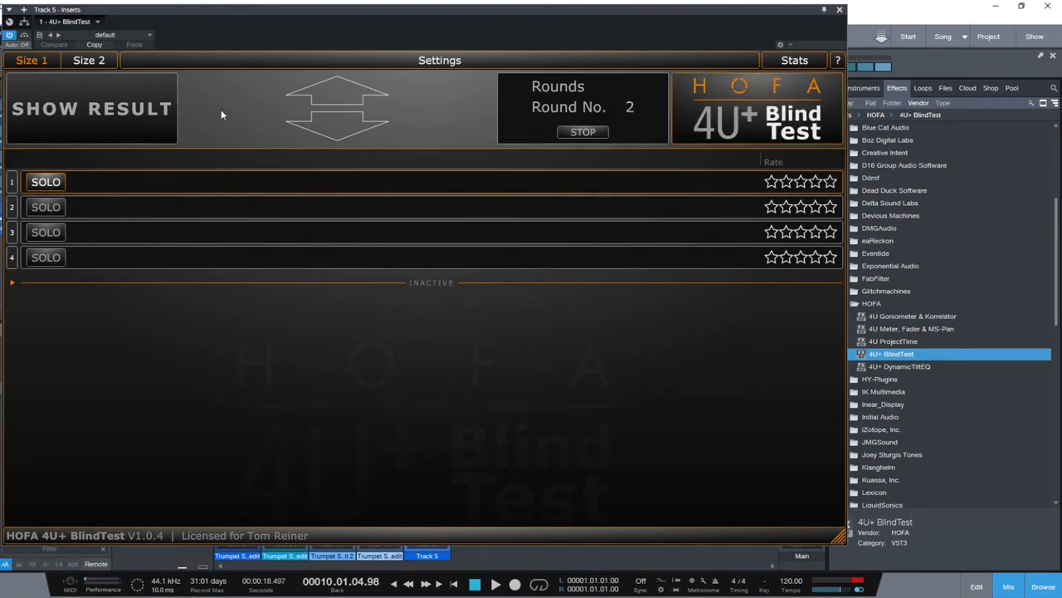
pyautogui.moveTo(223, 150)
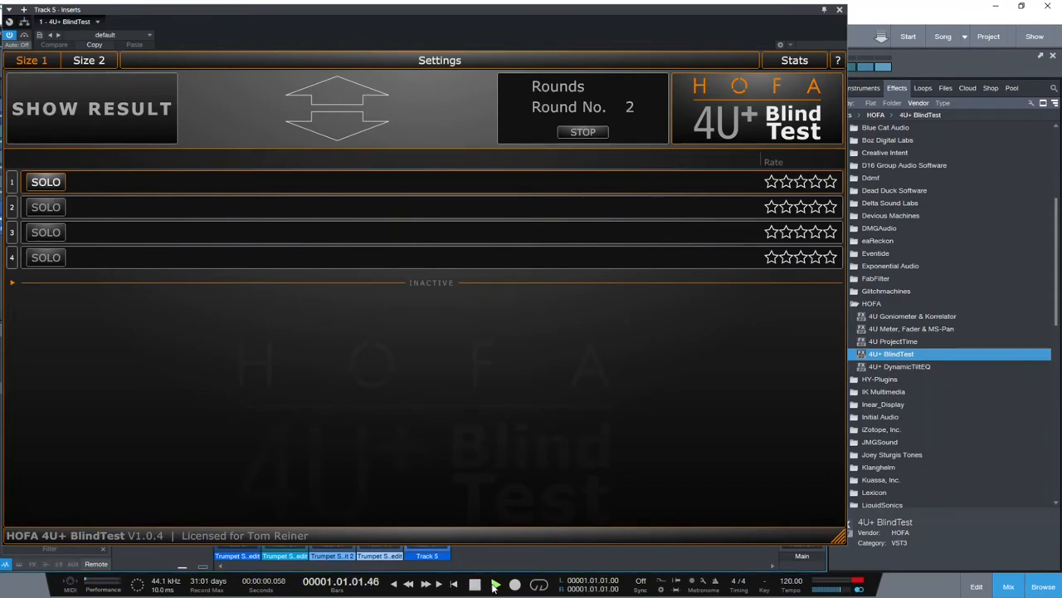
# - Audition the loop in Round 2 and rate entry 1 four stars and entry 2 three stars
pyautogui.click(509, 581)
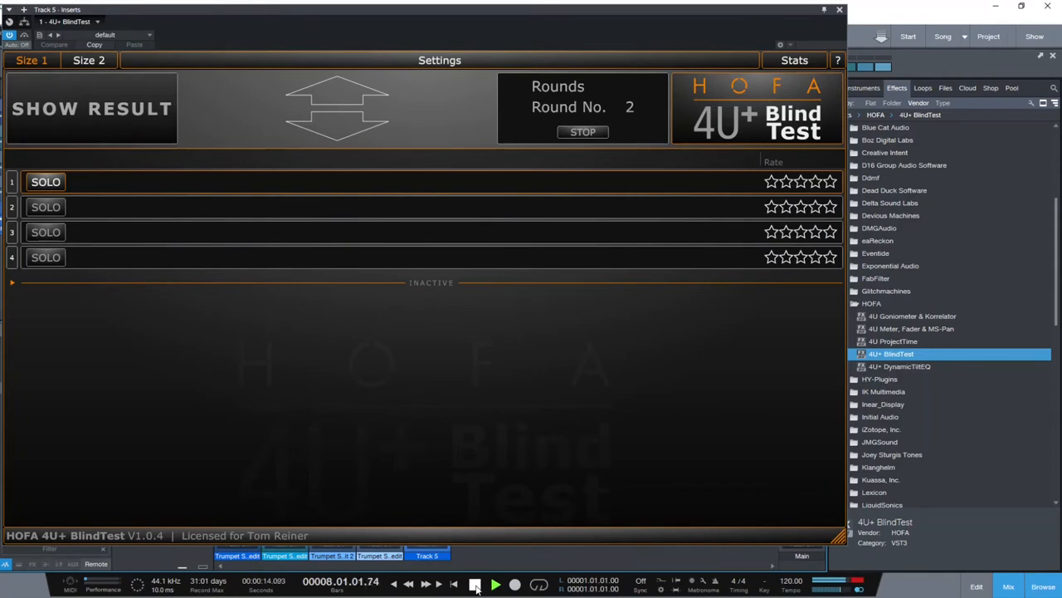
pyautogui.click(494, 584)
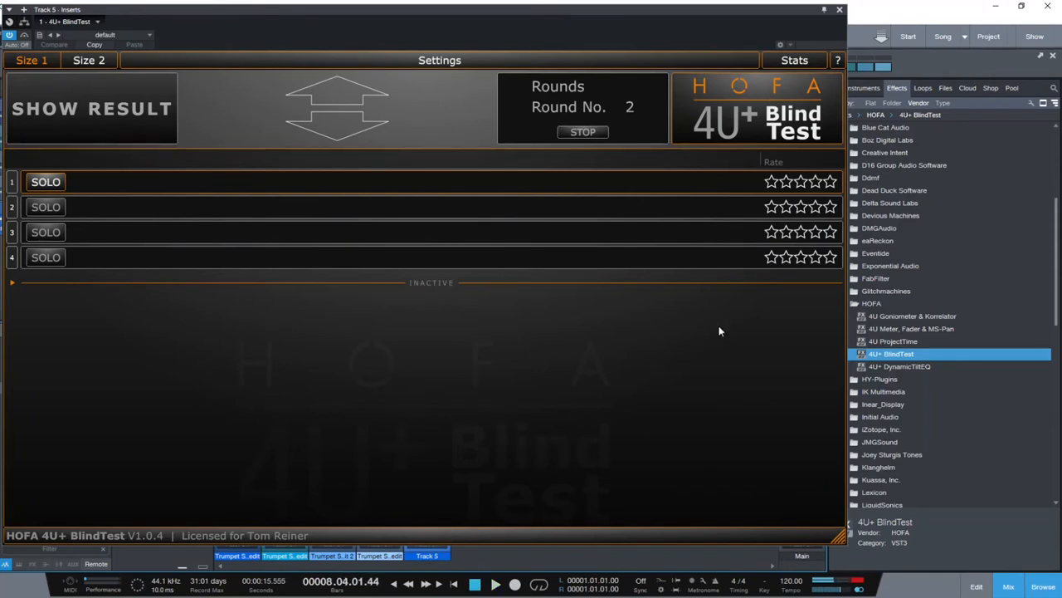
pyautogui.click(800, 180)
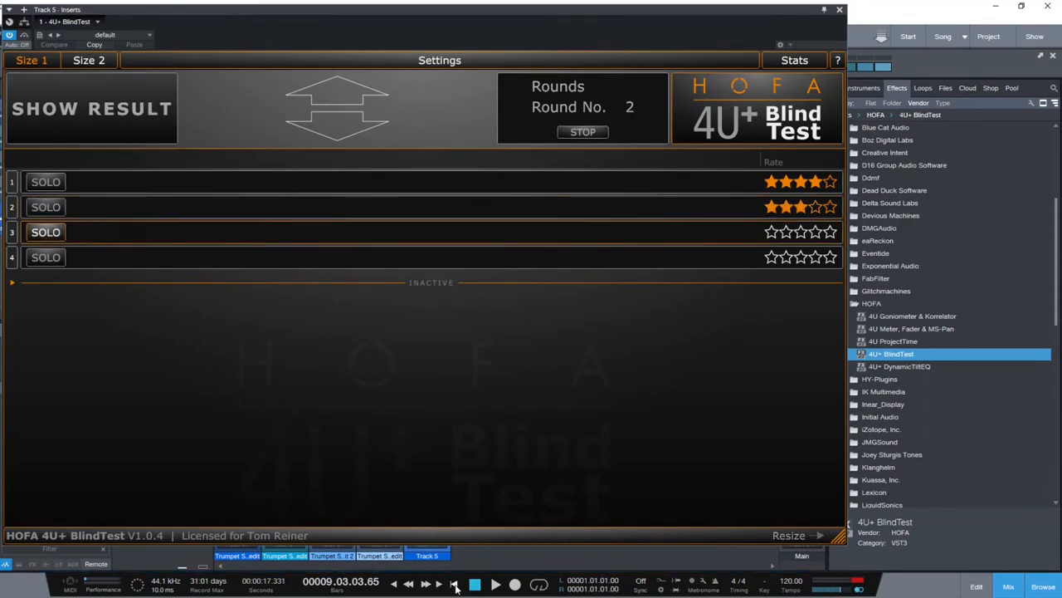
pyautogui.click(498, 591)
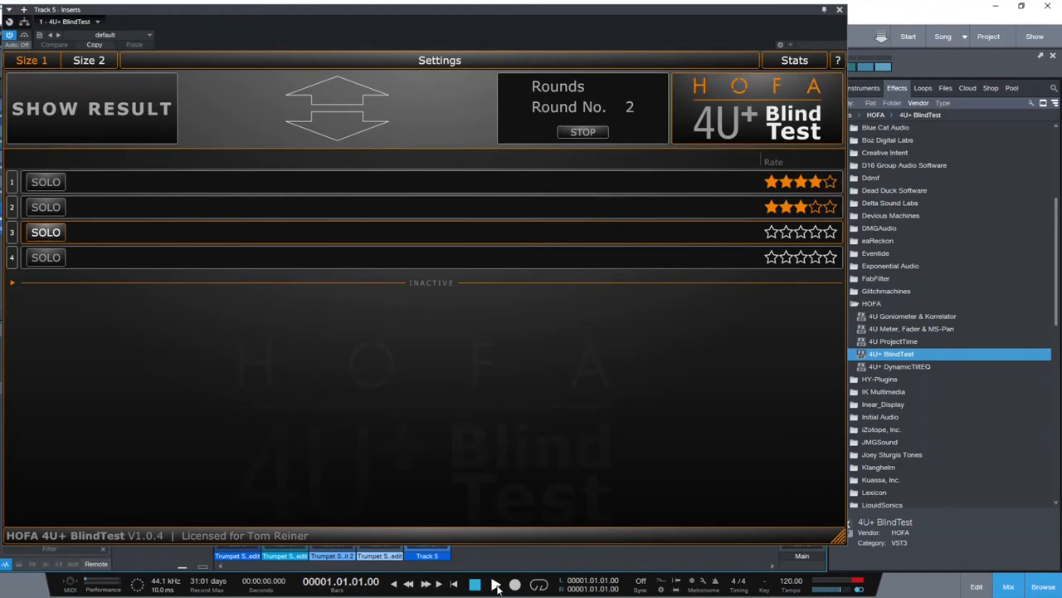
# - Rate entry 3 three stars and entry 4 four stars, then reveal the names and average ratings
pyautogui.click(493, 585)
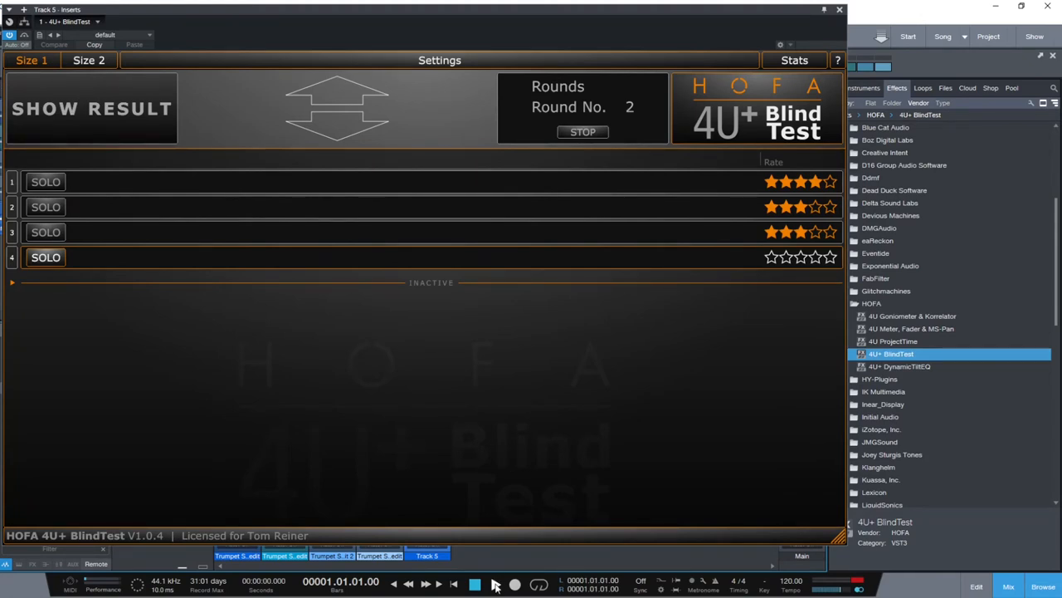
pyautogui.click(494, 584)
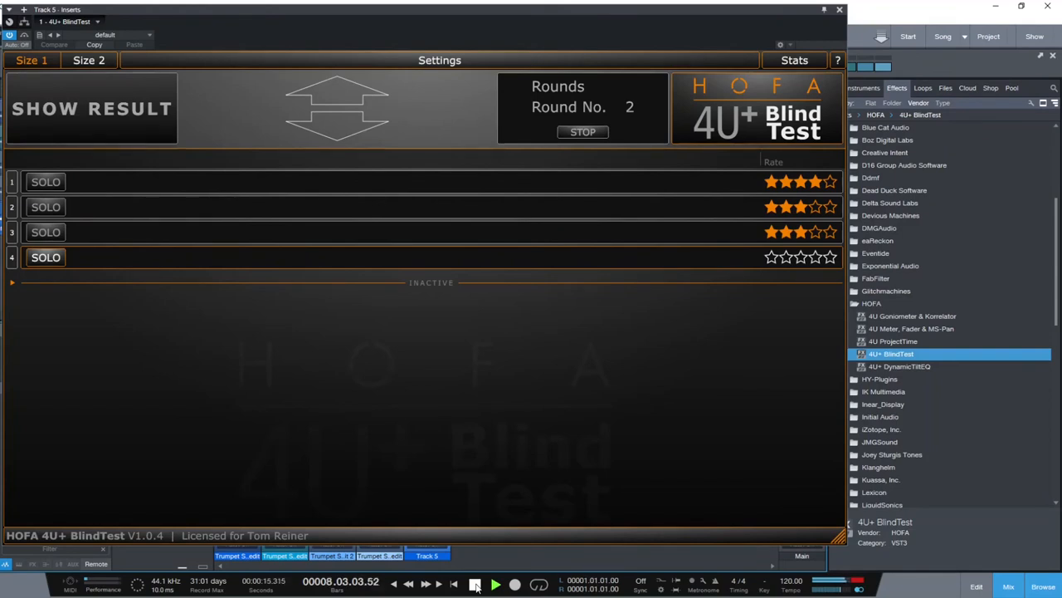
pyautogui.click(478, 582)
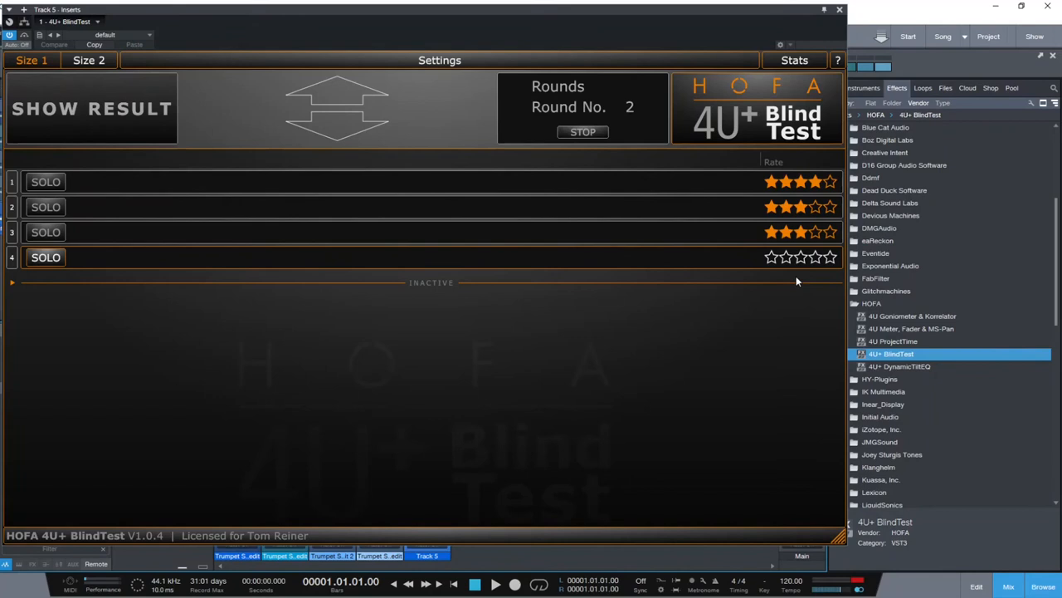
pyautogui.click(813, 255)
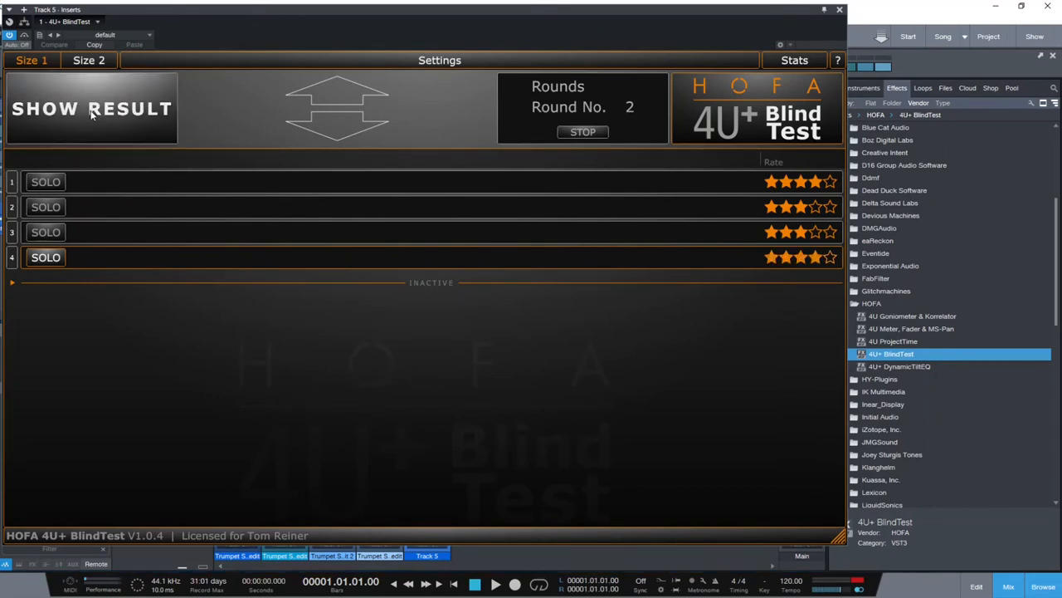
pyautogui.click(91, 108)
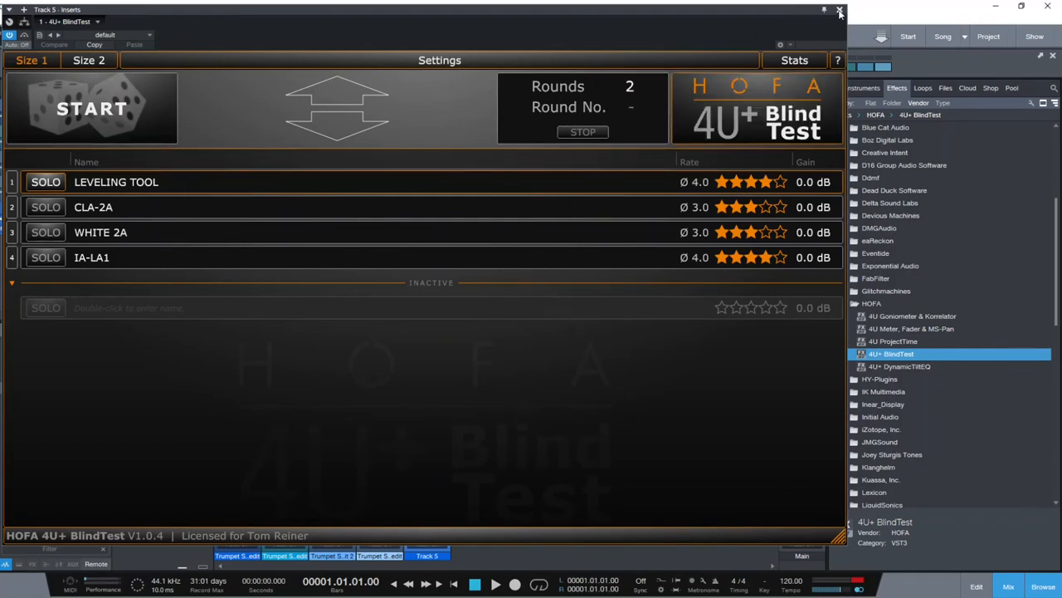
pyautogui.moveTo(449, 380)
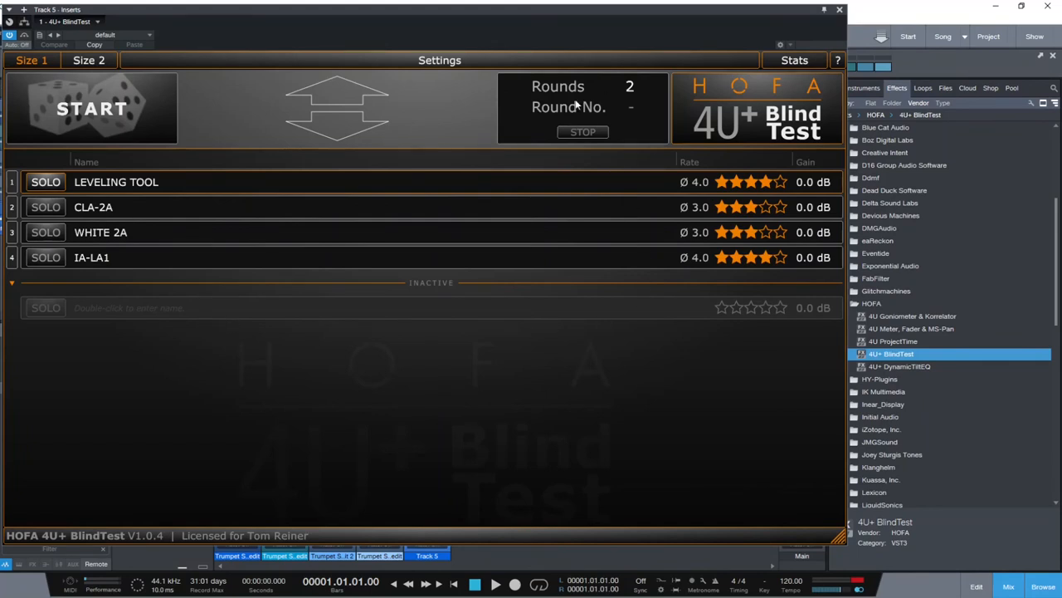
pyautogui.moveTo(515, 380)
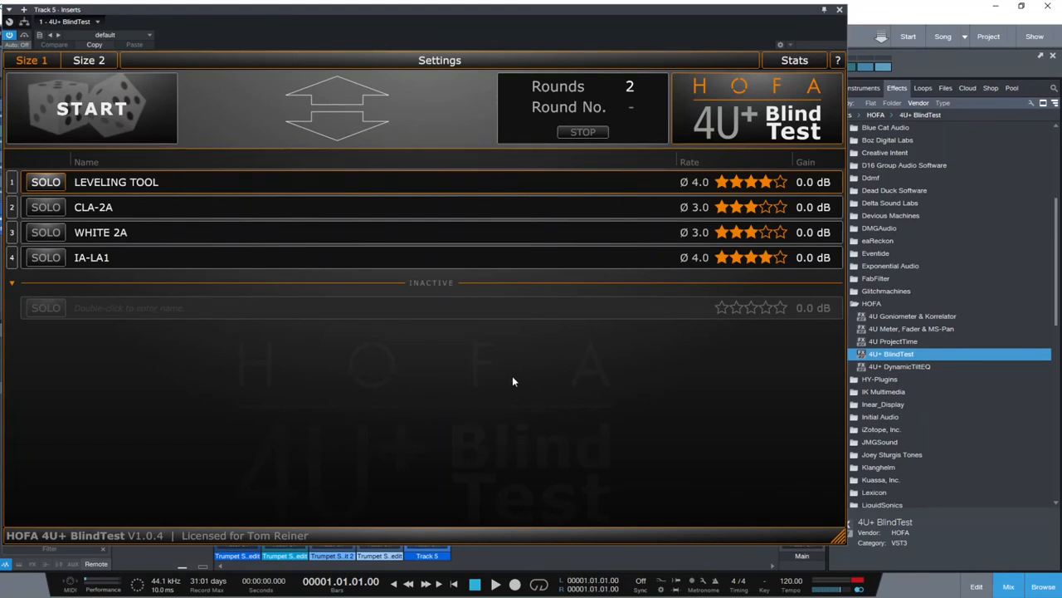
pyautogui.moveTo(426, 116)
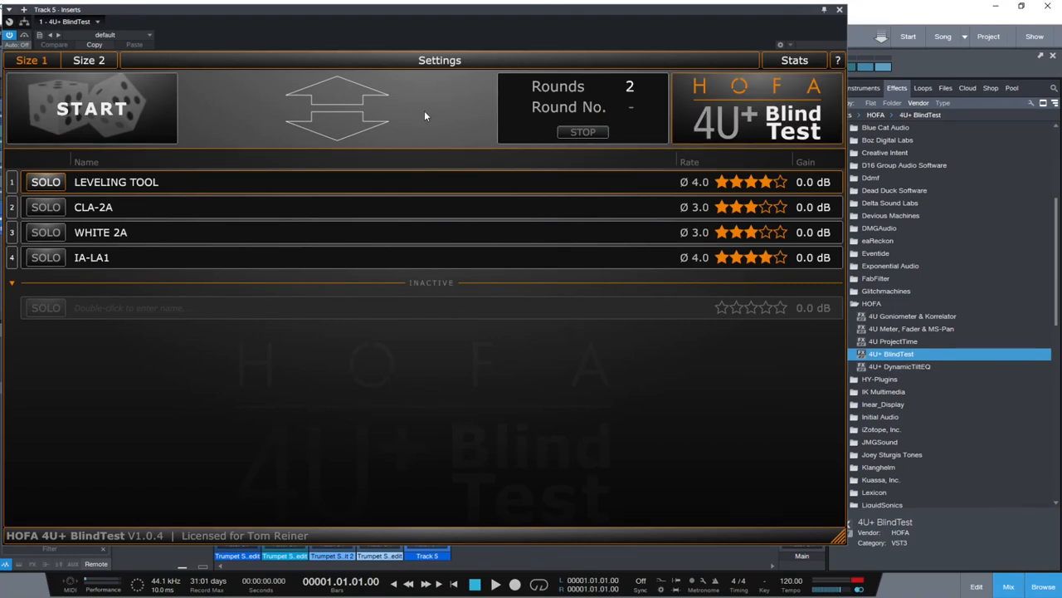